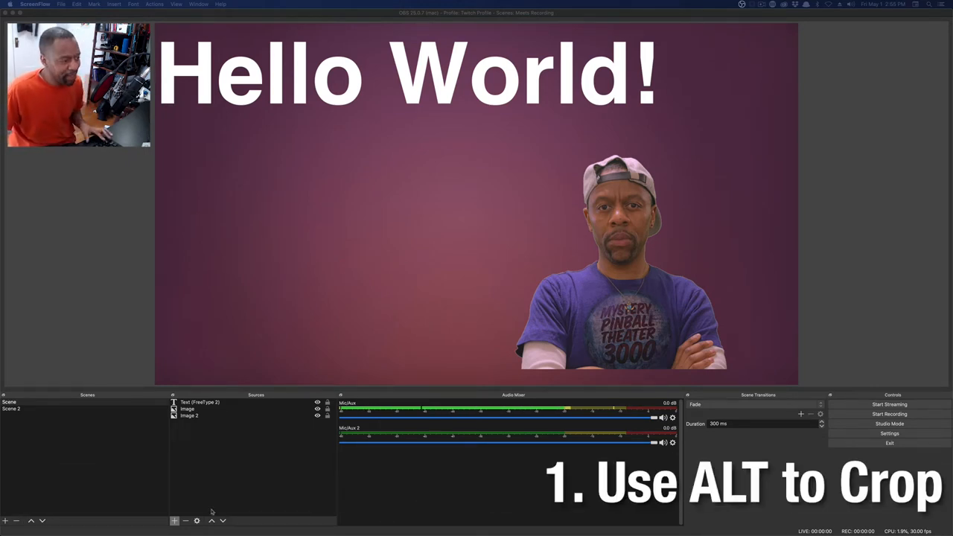
Drag the presenter cutout from the lower right to the canvas centre and enlarge it
{"action": "left_click", "coordinate": [188, 409]}
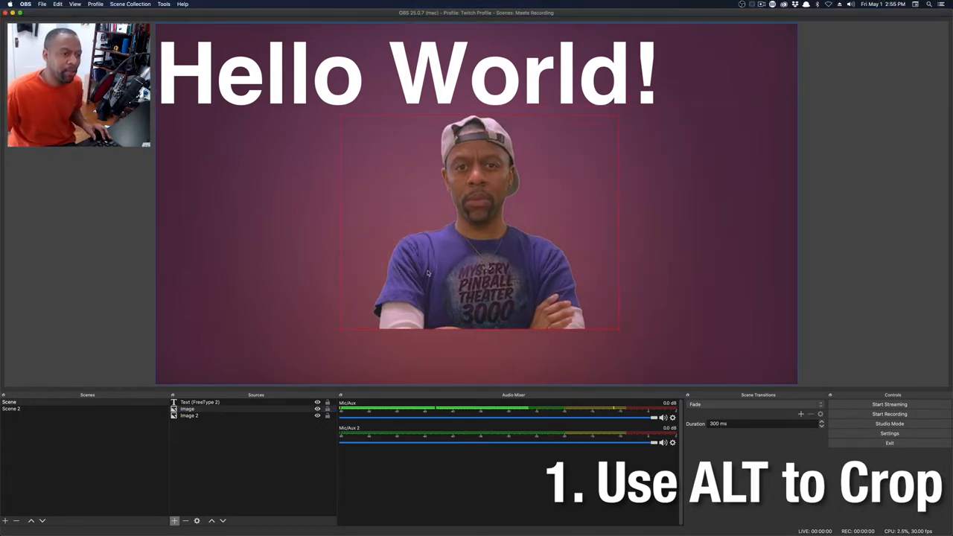
{"action": "left_click_drag", "start_coordinate": [477, 223], "coordinate": [609, 246]}
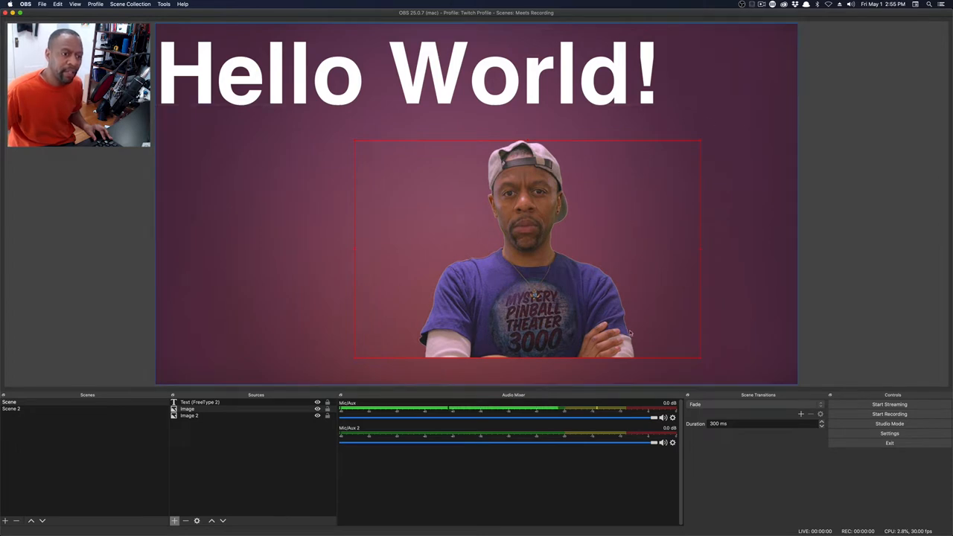
{"action": "mouse_move", "coordinate": [712, 222]}
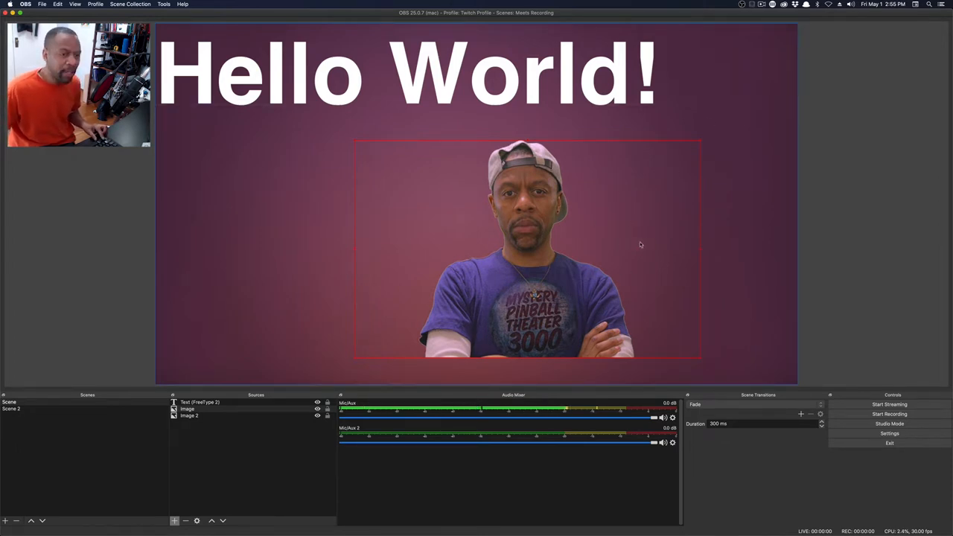
{"action": "mouse_move", "coordinate": [701, 252]}
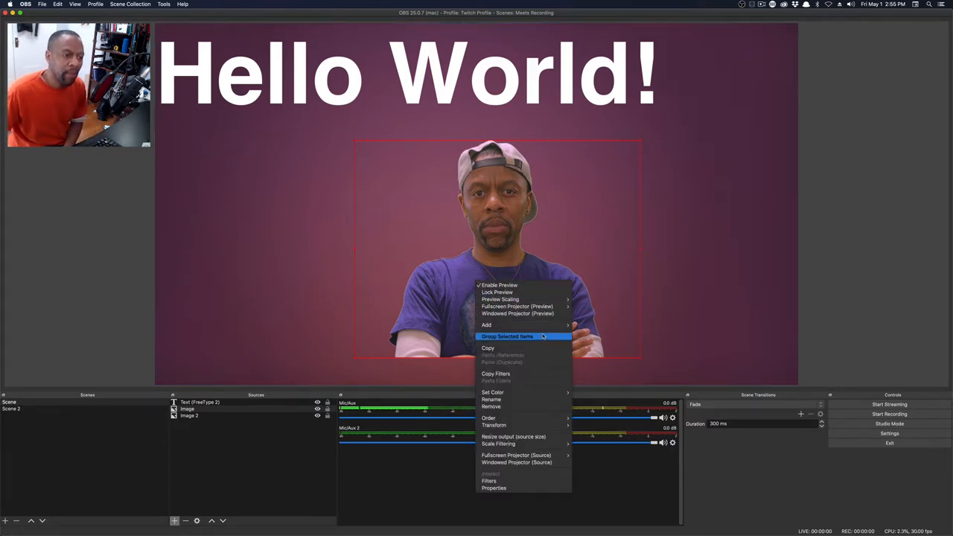
{"action": "mouse_move", "coordinate": [491, 426]}
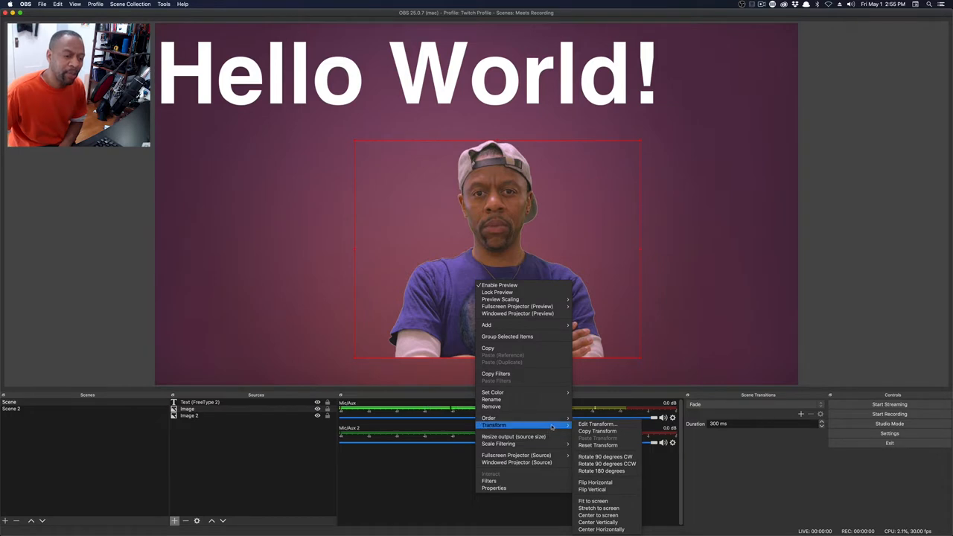
In the presenter image's Edit Transform settings, set Bounding Box Type to No bounds
{"action": "left_click", "coordinate": [594, 422]}
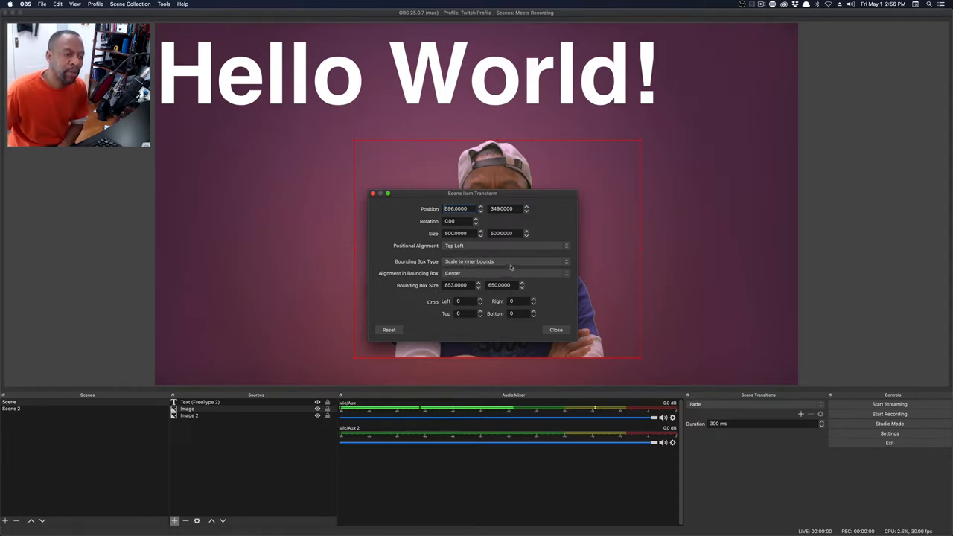
{"action": "left_click_drag", "start_coordinate": [473, 193], "coordinate": [746, 304]}
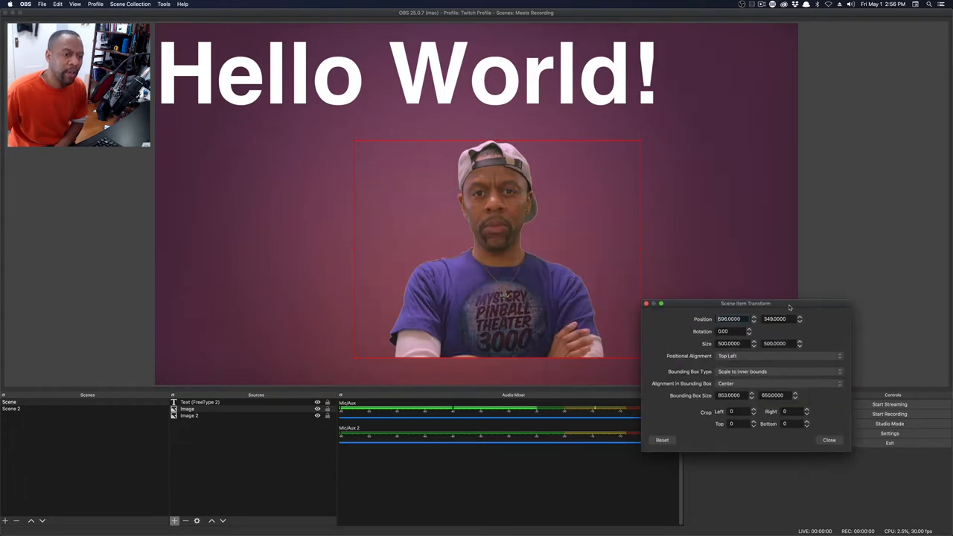
{"action": "left_click", "coordinate": [828, 441]}
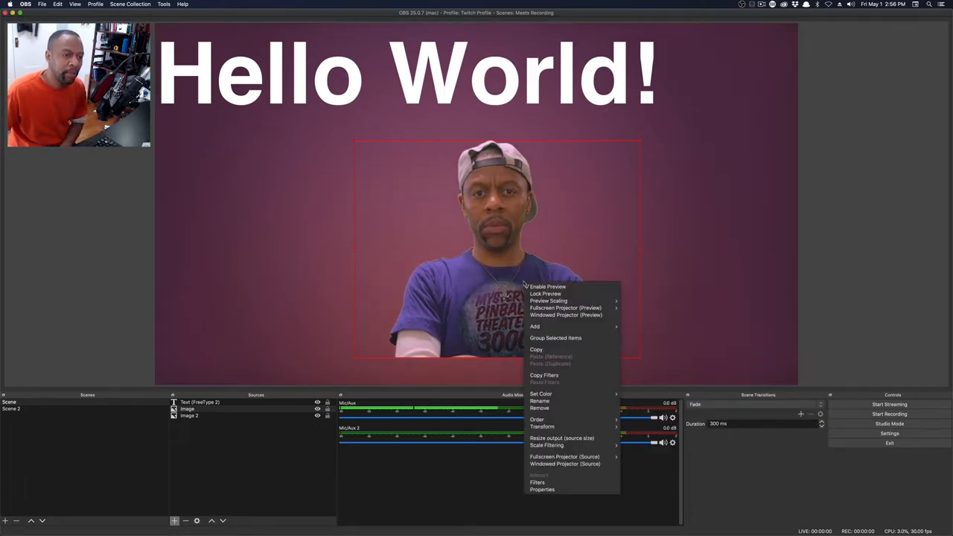
{"action": "mouse_move", "coordinate": [540, 426]}
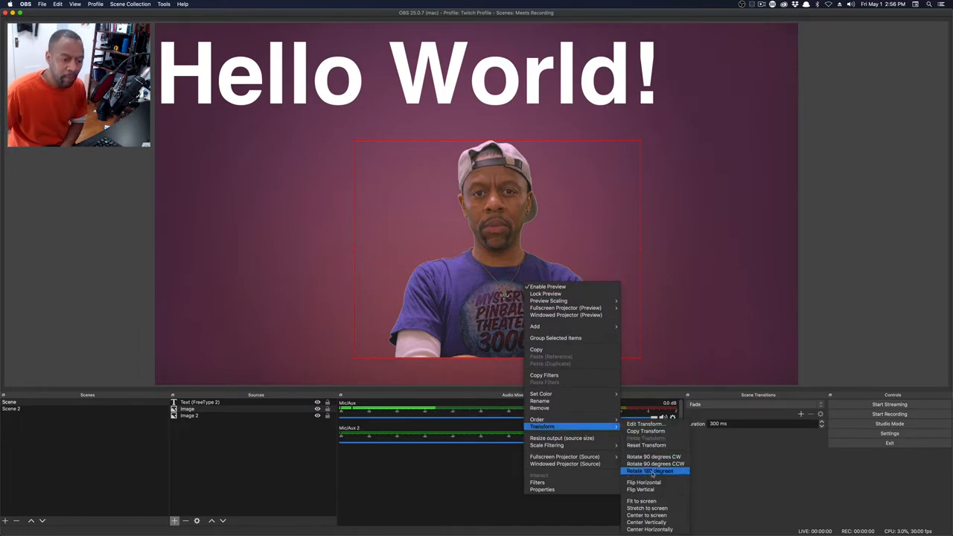
{"action": "left_click", "coordinate": [629, 424]}
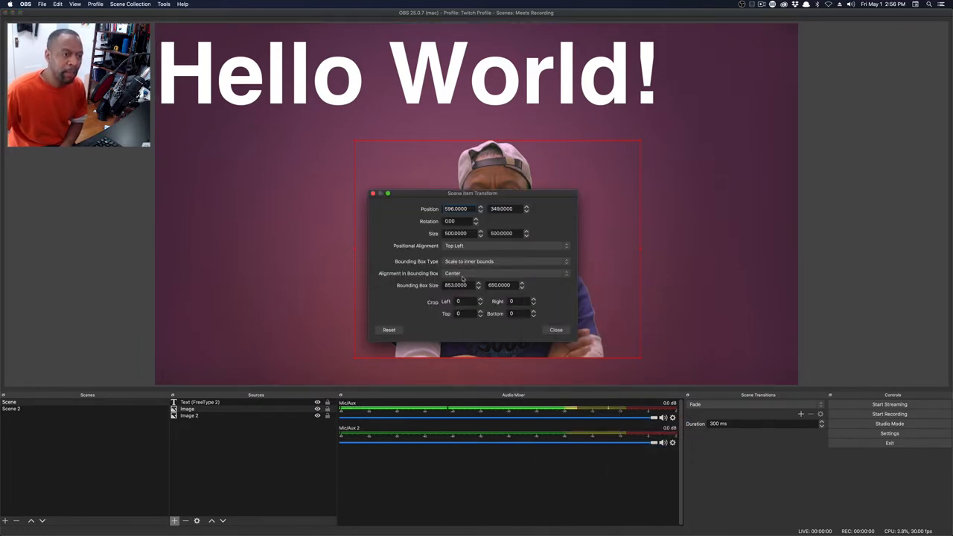
{"action": "left_click", "coordinate": [502, 262]}
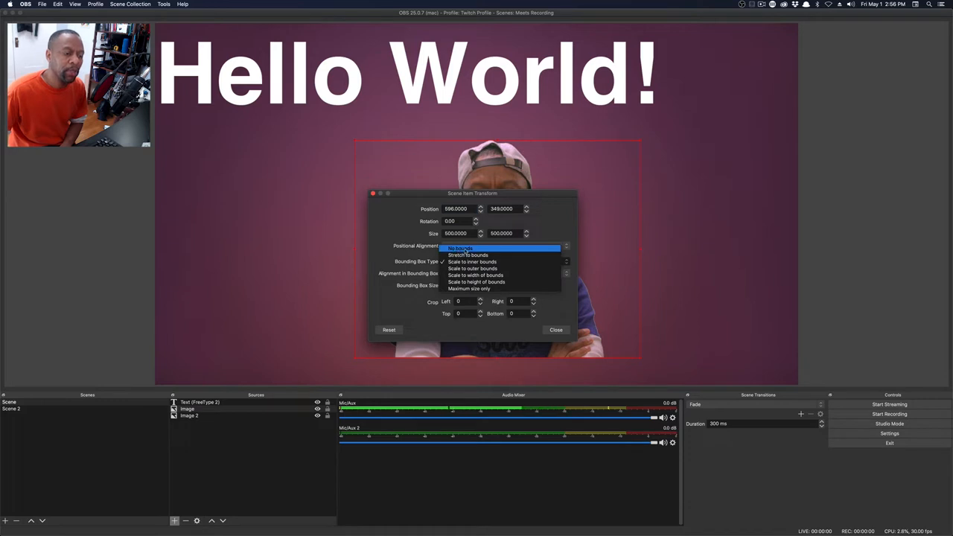
{"action": "left_click", "coordinate": [469, 248]}
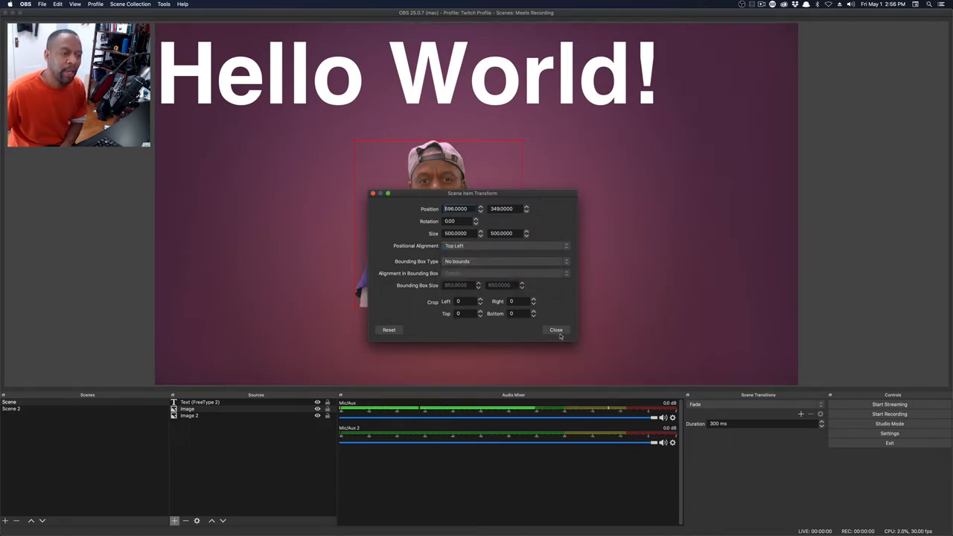
Close the transform dialog, then reposition the image and the 'Hello World!' heading
{"action": "left_click", "coordinate": [556, 330]}
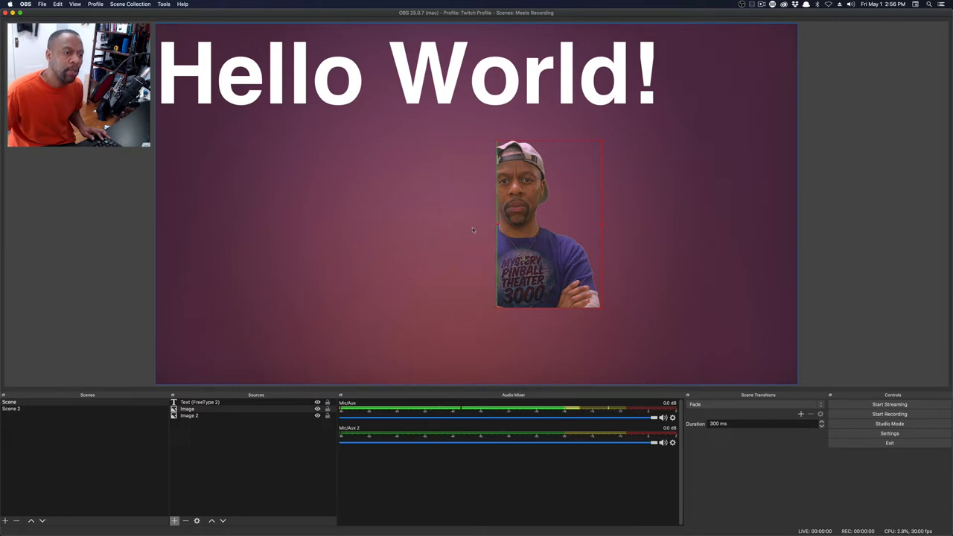
{"action": "left_click", "coordinate": [201, 403]}
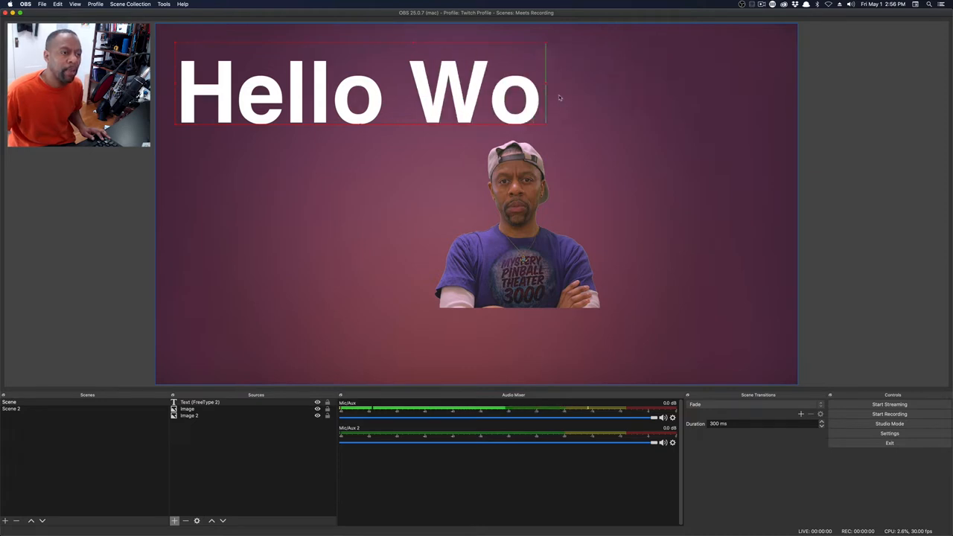
{"action": "type", "text": "rld!"}
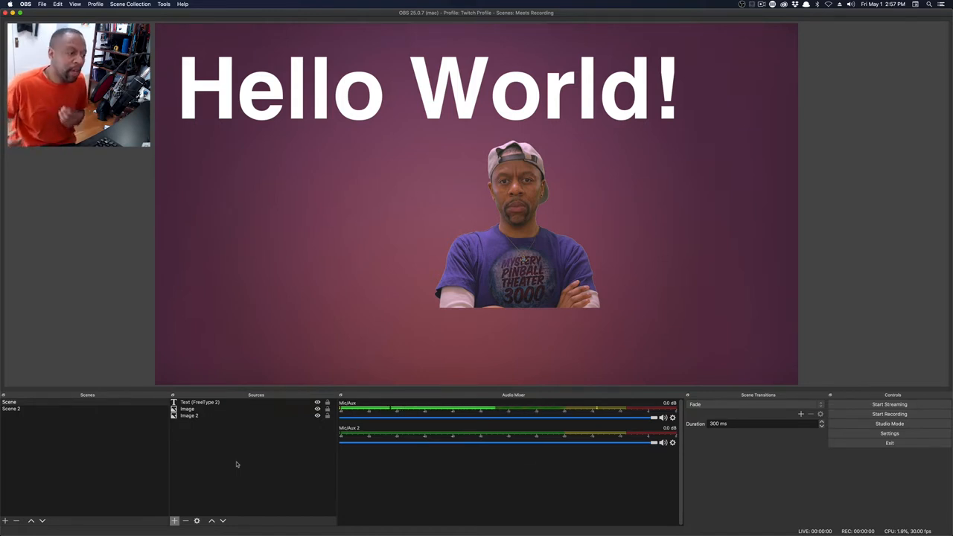
Add a Text (FreeType 2) source reading 'Manu Smith' beneath the heading
{"action": "left_click", "coordinate": [188, 409]}
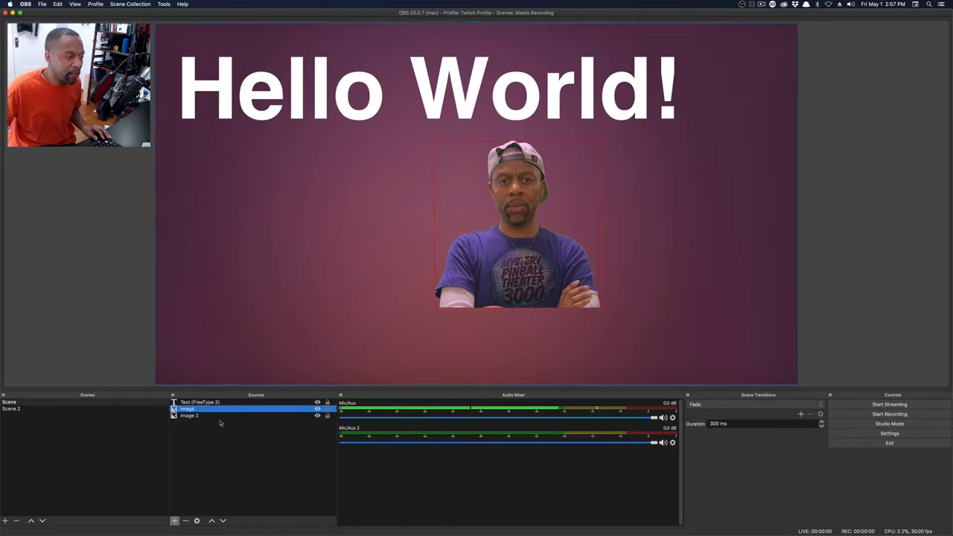
{"action": "left_click", "coordinate": [174, 520]}
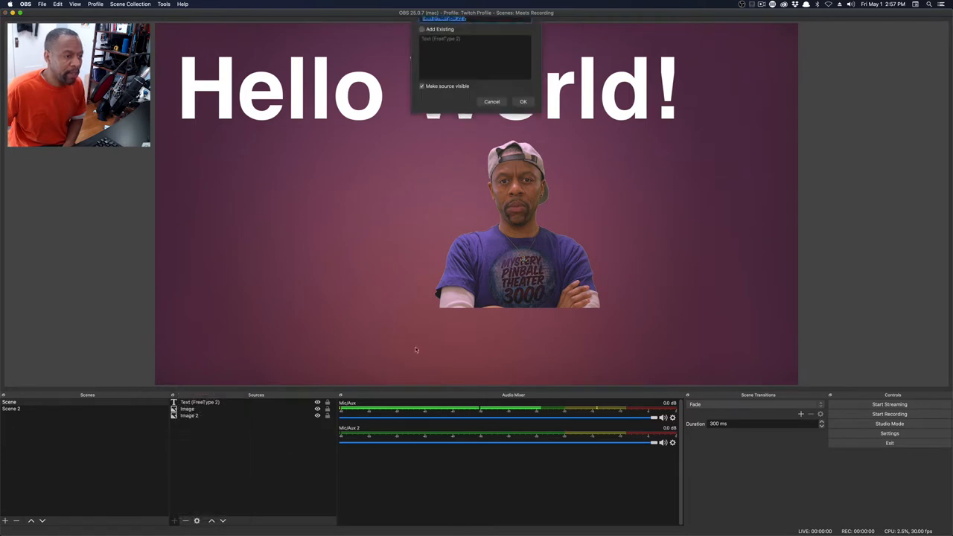
{"action": "left_click", "coordinate": [523, 102]}
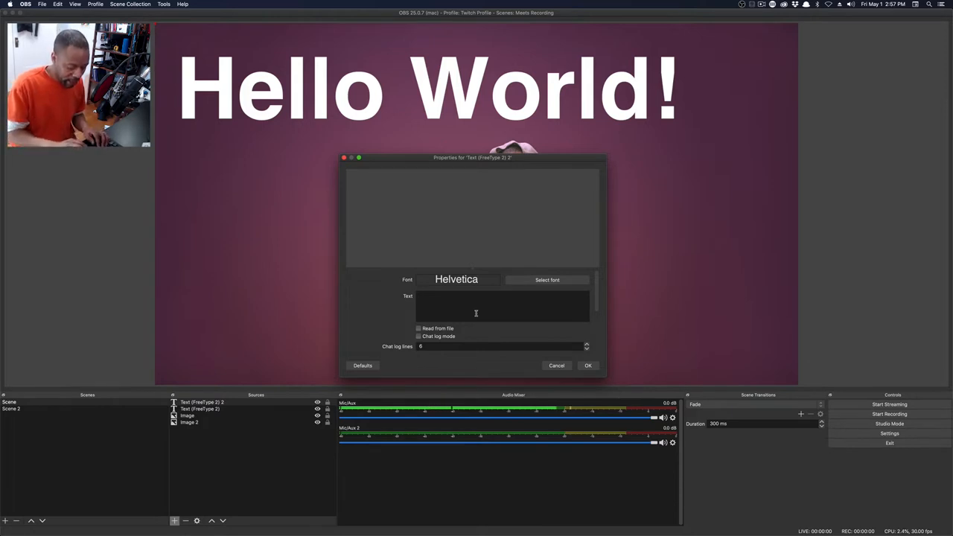
{"action": "type", "text": "Manu Smith"}
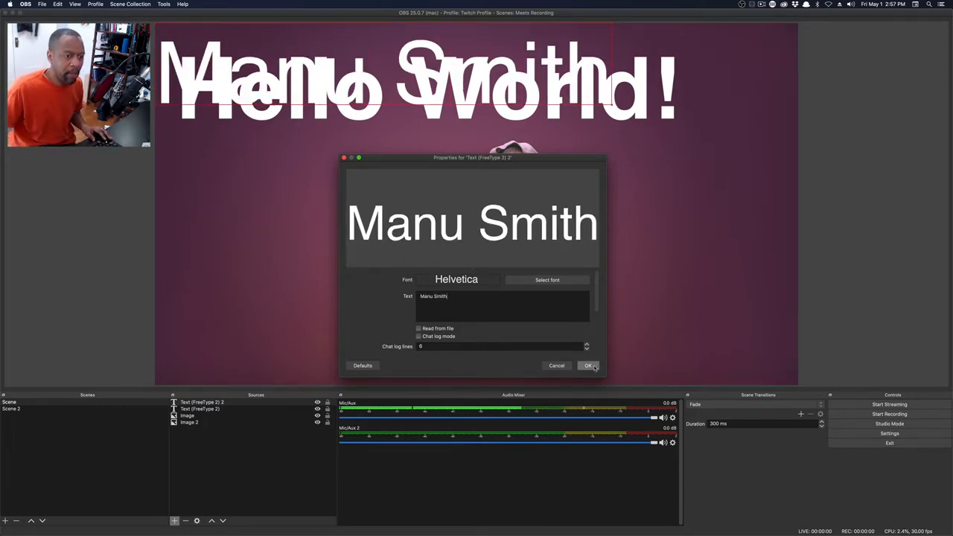
{"action": "left_click", "coordinate": [586, 366]}
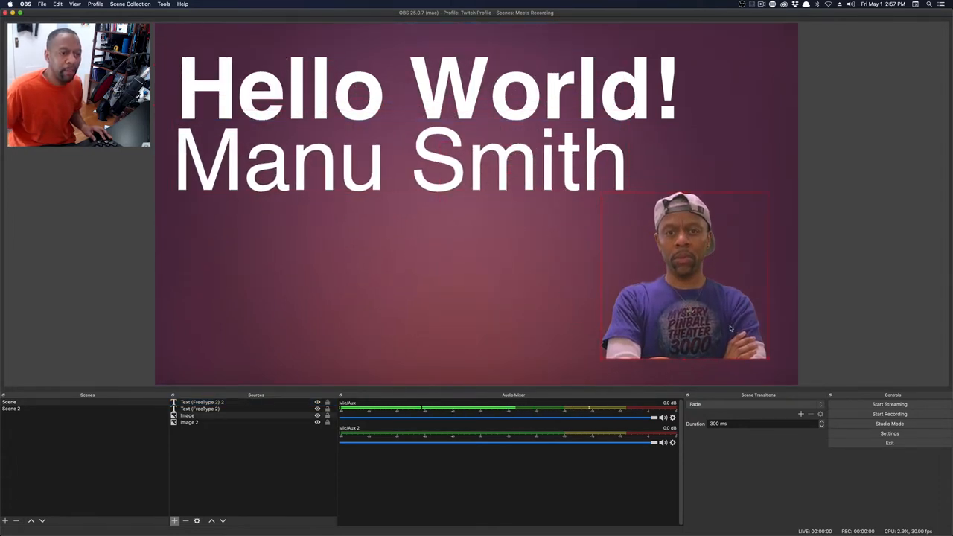
Select both text sources and group them as 'Text Elements'
{"action": "left_click", "coordinate": [208, 402]}
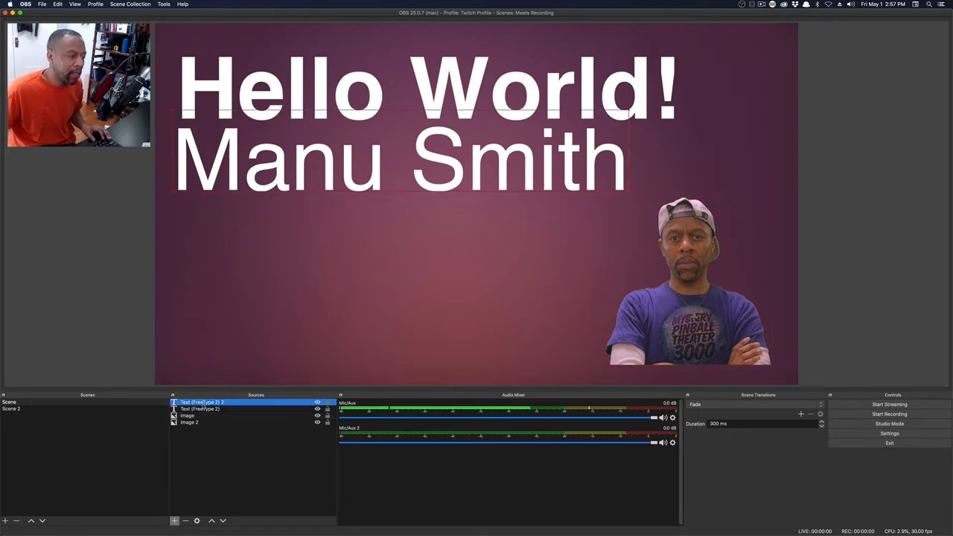
{"action": "left_click", "coordinate": [199, 409]}
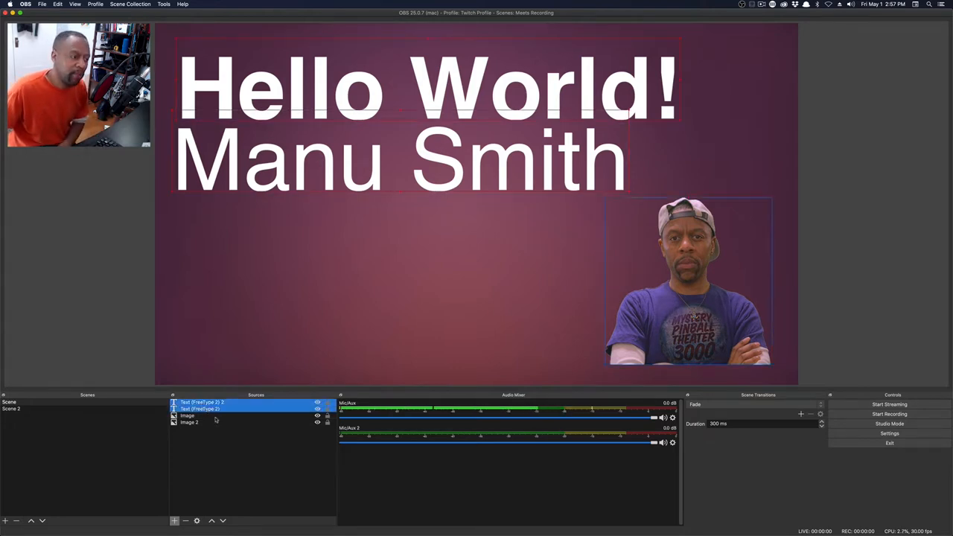
{"action": "right_click", "coordinate": [215, 409]}
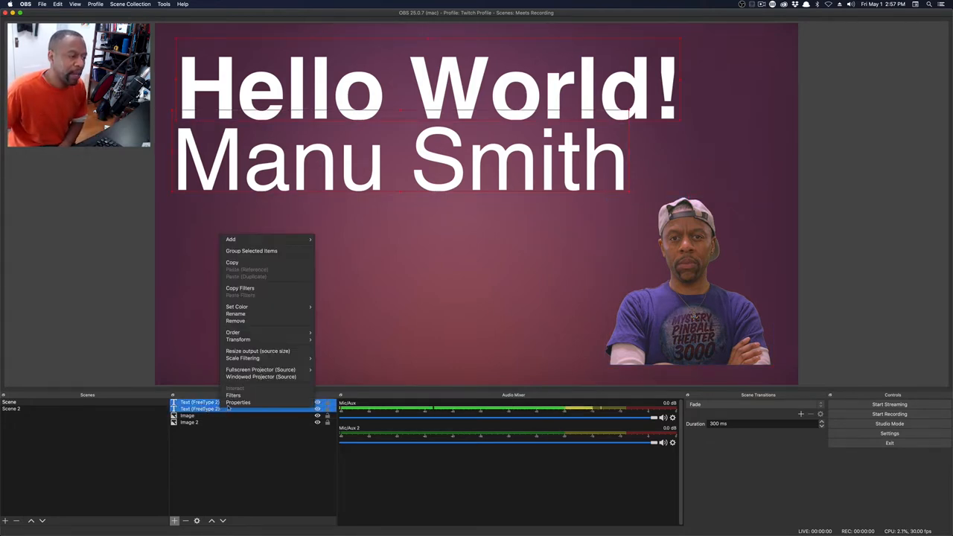
{"action": "mouse_move", "coordinate": [266, 251]}
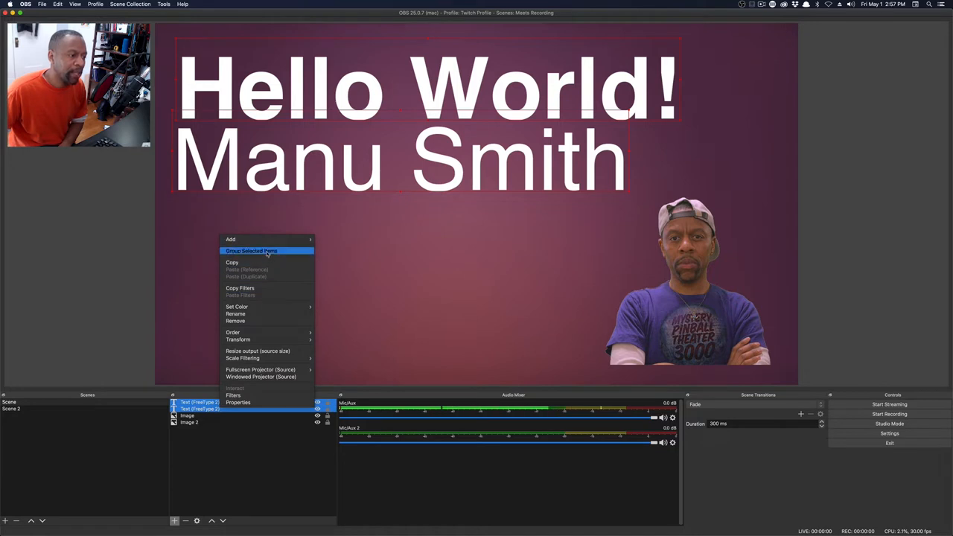
{"action": "left_click", "coordinate": [251, 250]}
{"action": "type", "text": "Text Elements"}
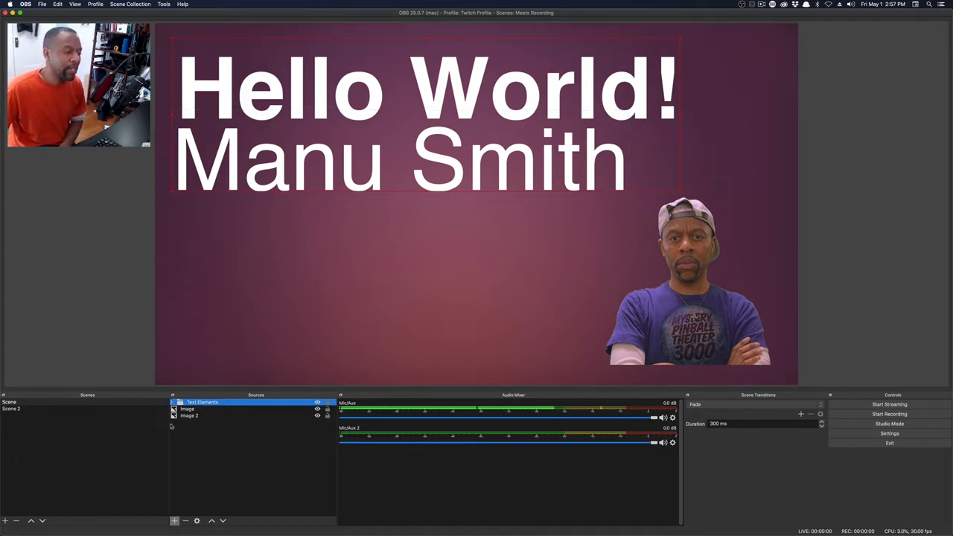
{"action": "left_click", "coordinate": [174, 403]}
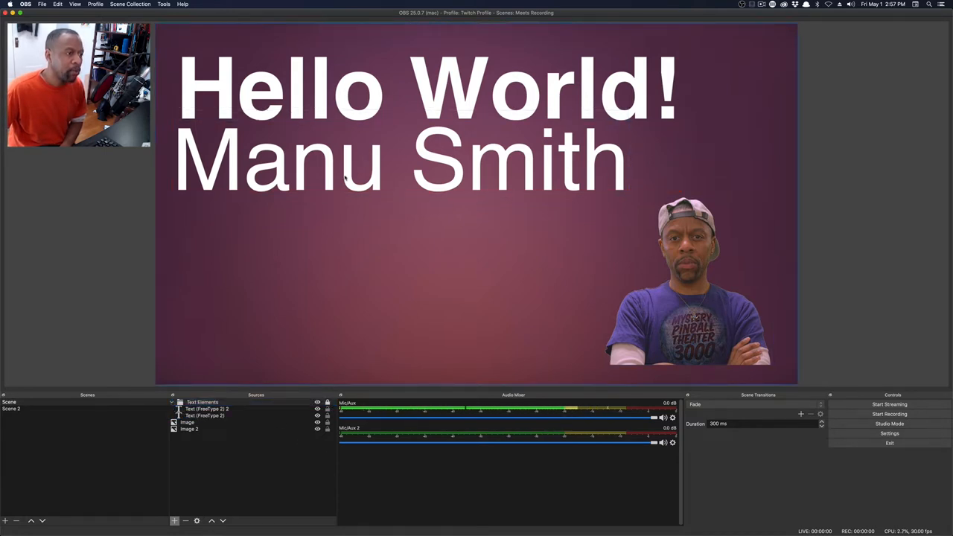
{"action": "left_click", "coordinate": [216, 409]}
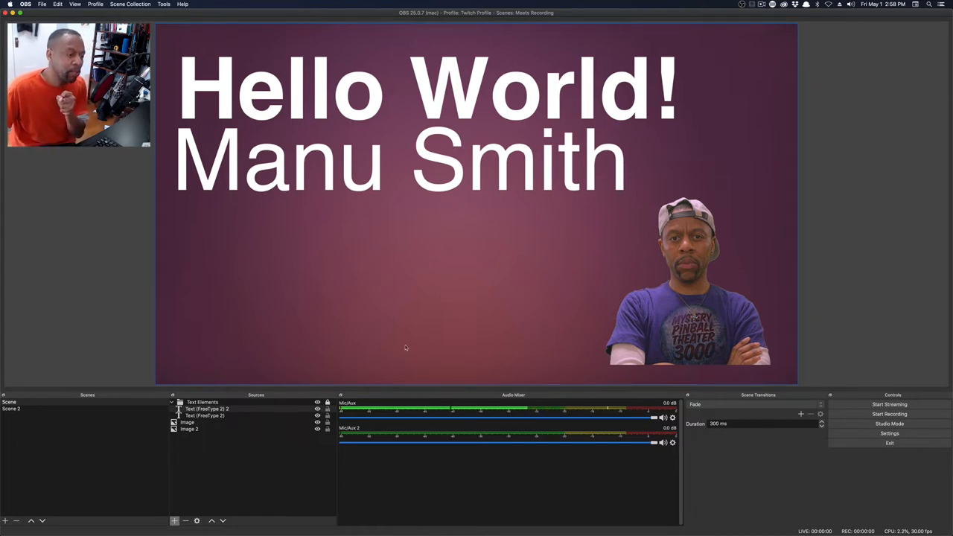
{"action": "left_click", "coordinate": [209, 409]}
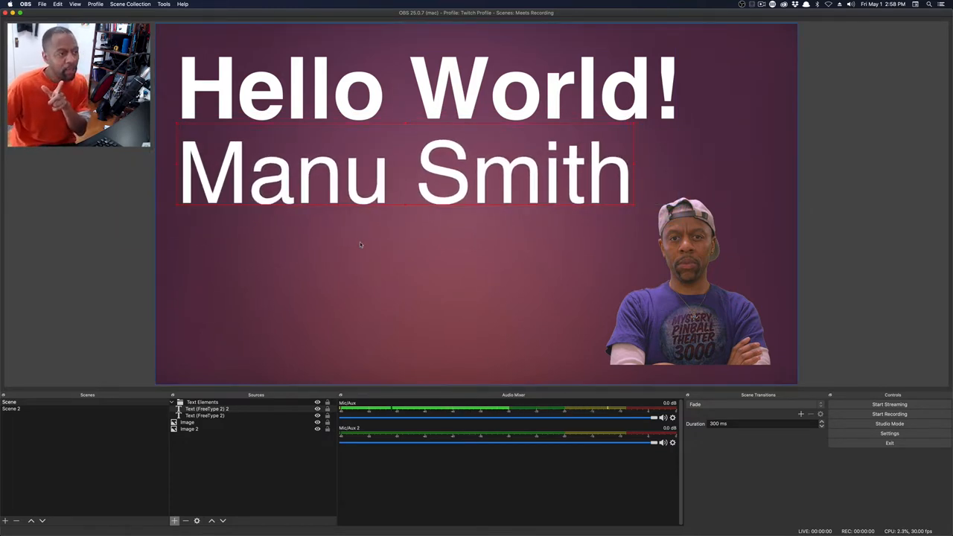
Shift the Text Elements group slightly down-right and collapse it in Sources
{"action": "left_click", "coordinate": [209, 410]}
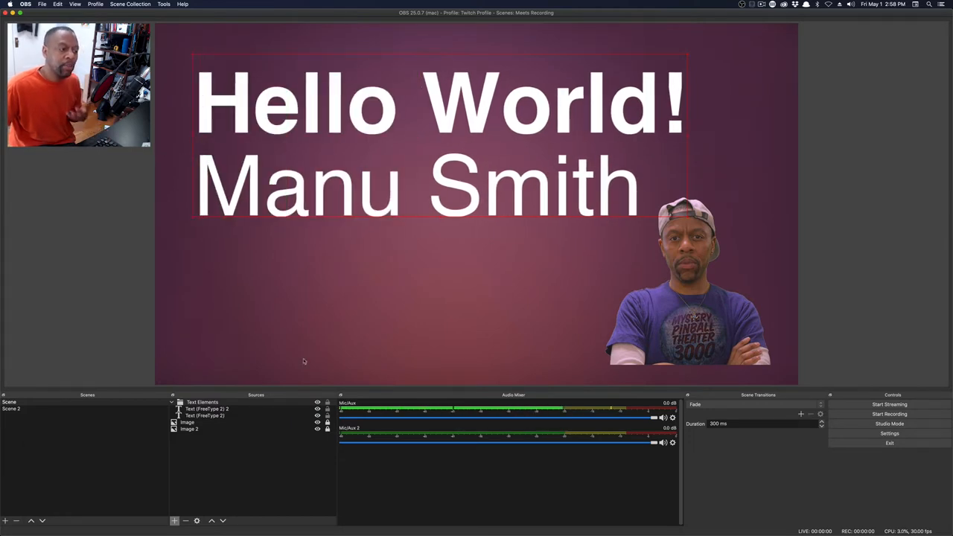
{"action": "left_click", "coordinate": [174, 401]}
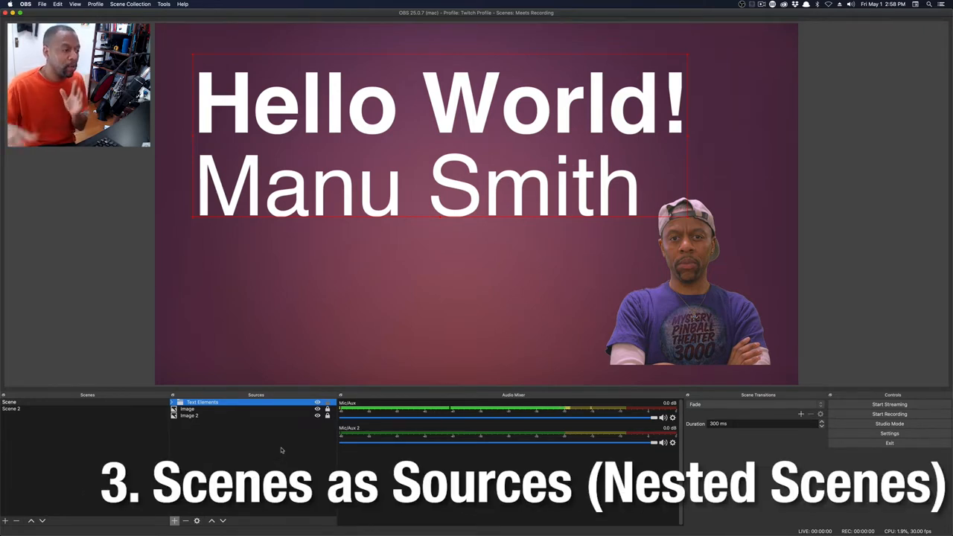
Select Scene 2 to show the blue comic artwork with the pinball machine
{"action": "left_click", "coordinate": [15, 409]}
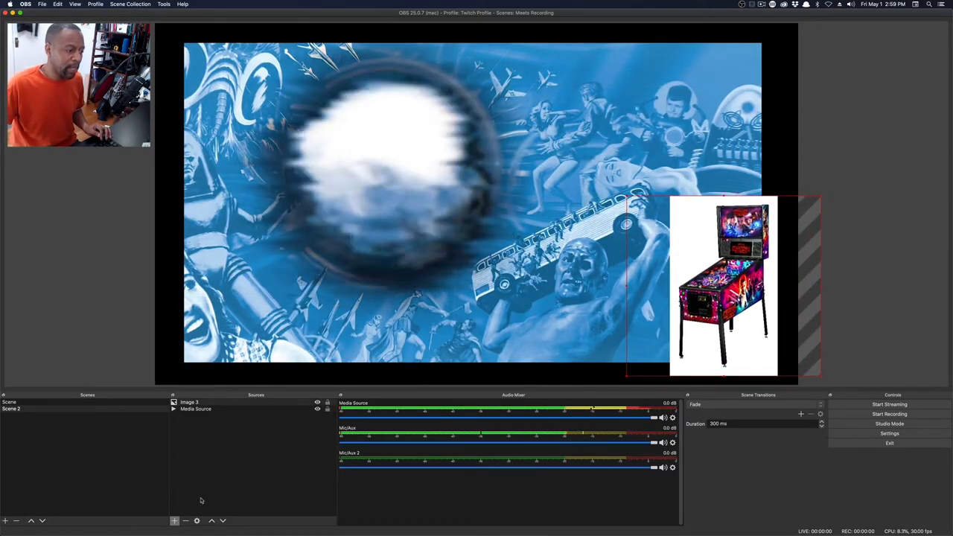
Add a Text (FreeType 2) source reading 'Breaking News' to Scene 2
{"action": "left_click", "coordinate": [175, 520]}
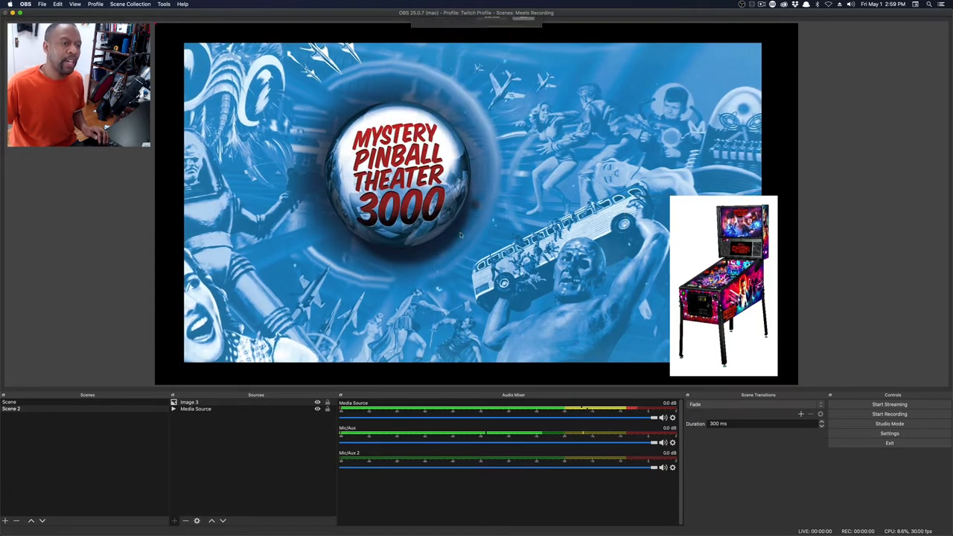
{"action": "double_click", "coordinate": [197, 401]}
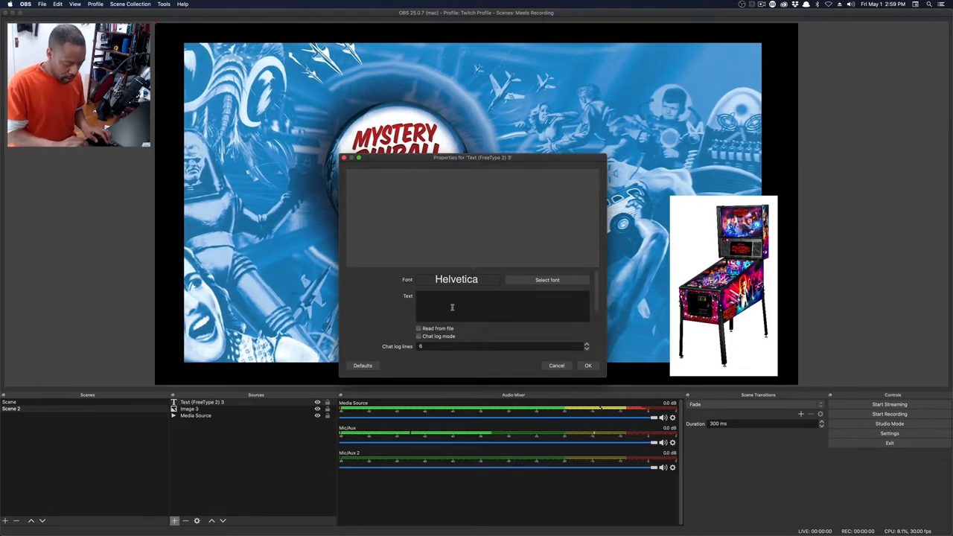
{"action": "type", "text": "Breaking N"}
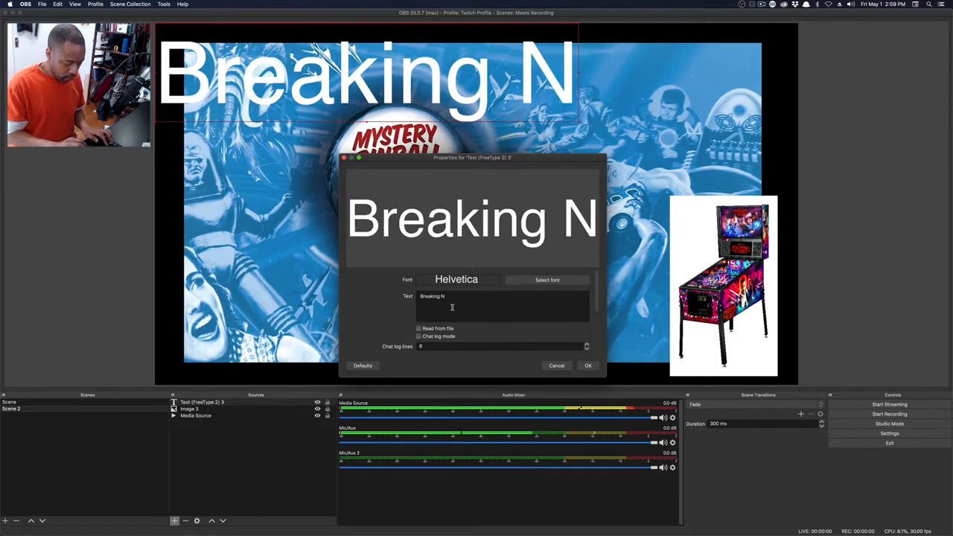
{"action": "left_click", "coordinate": [588, 365]}
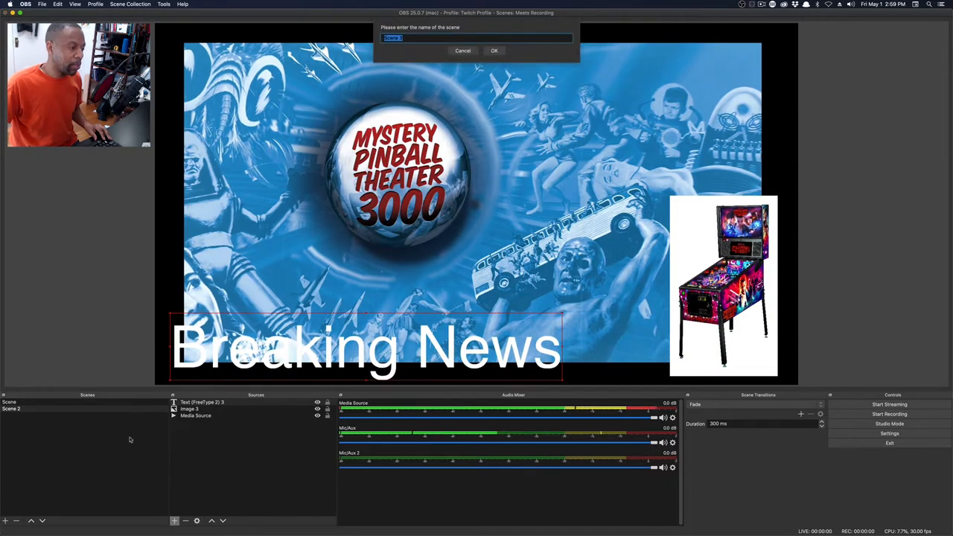
Create Scene 3 and add the existing presenter image as its source
{"action": "left_click", "coordinate": [494, 51]}
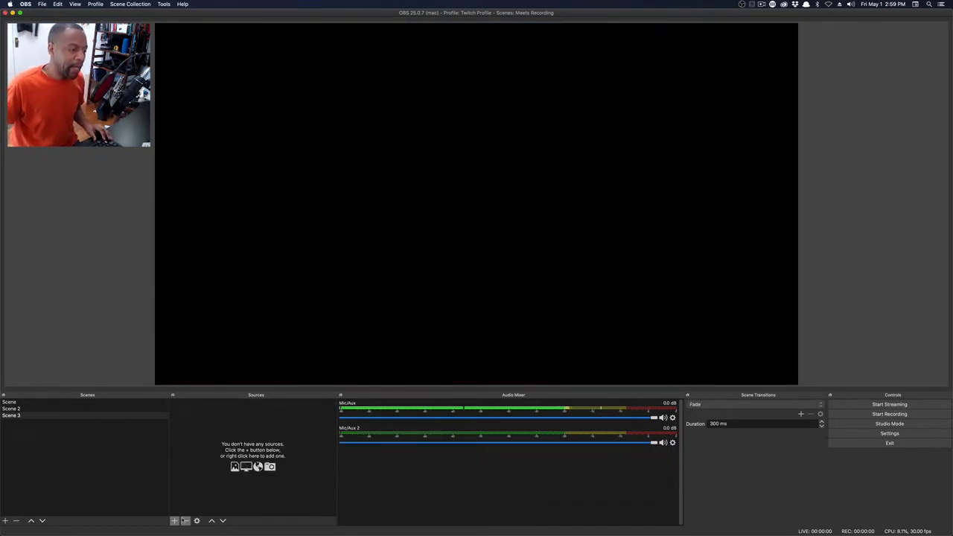
{"action": "left_click", "coordinate": [176, 519]}
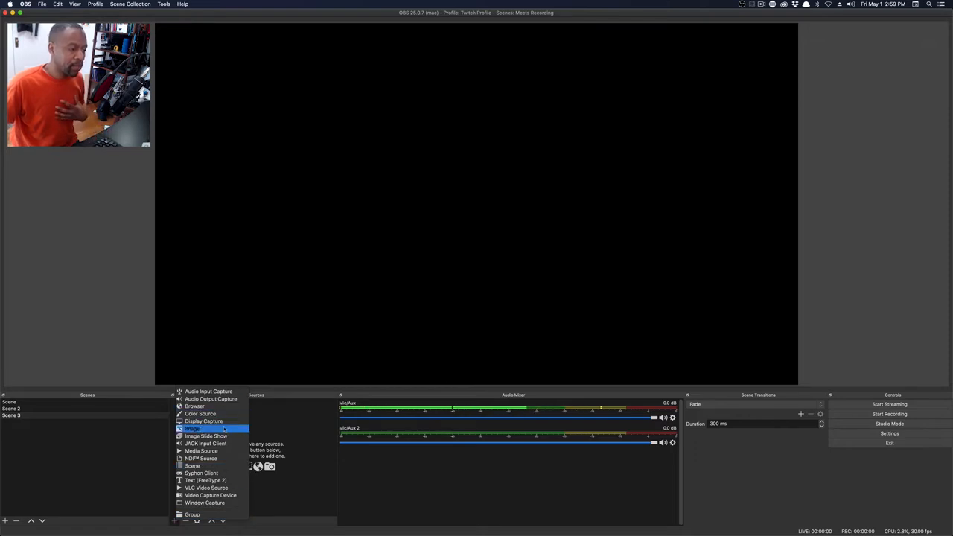
{"action": "left_click", "coordinate": [201, 429]}
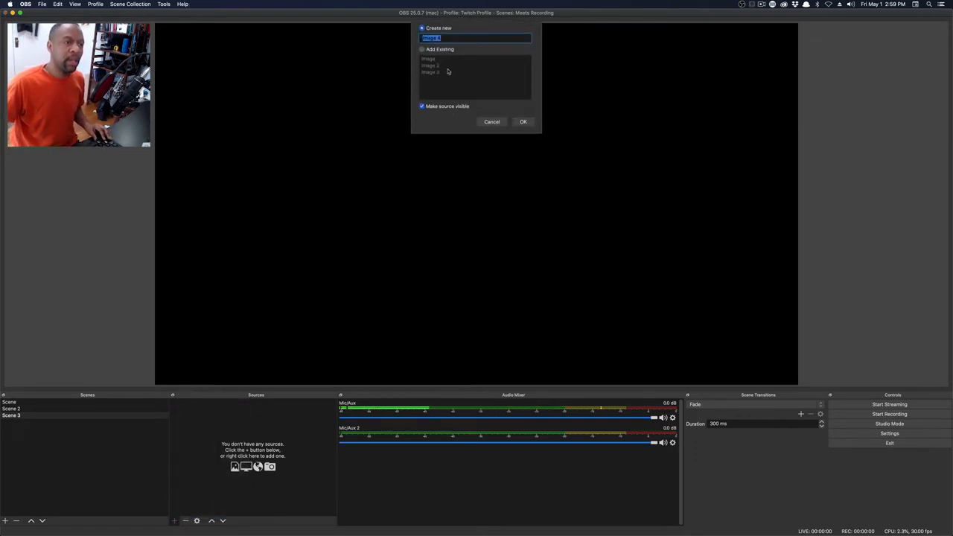
{"action": "left_click", "coordinate": [421, 49]}
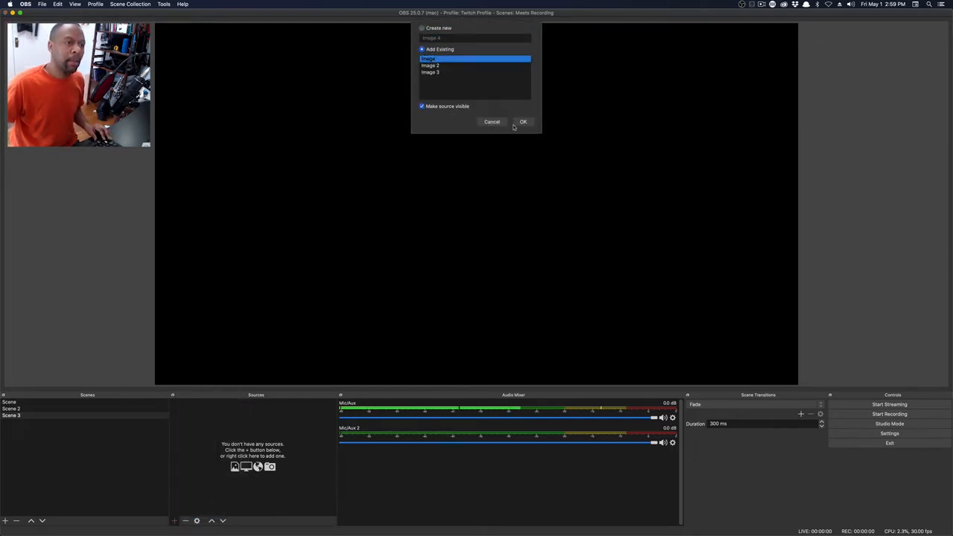
{"action": "left_click", "coordinate": [522, 122]}
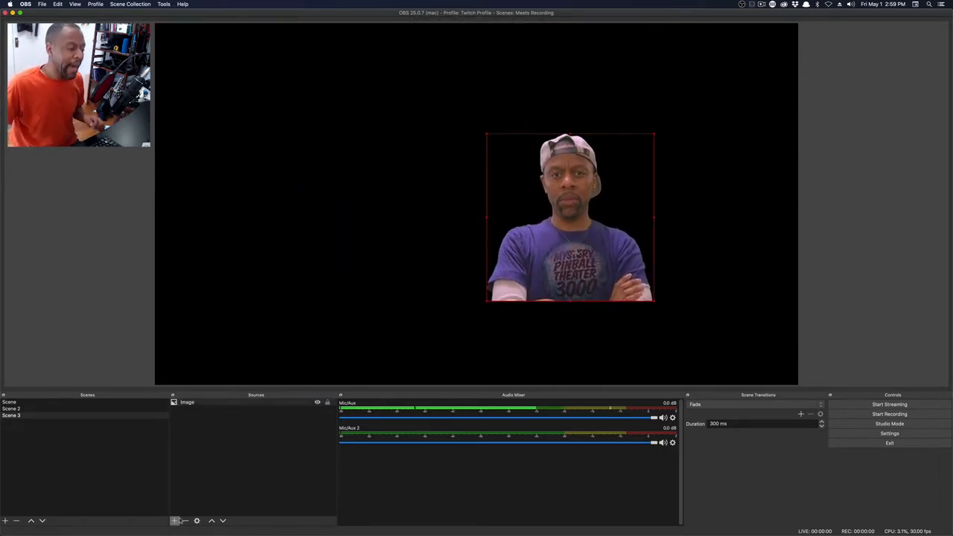
Add existing Scene 2 as a source in Scene 3, then enlarge the presenter image
{"action": "left_click", "coordinate": [175, 519]}
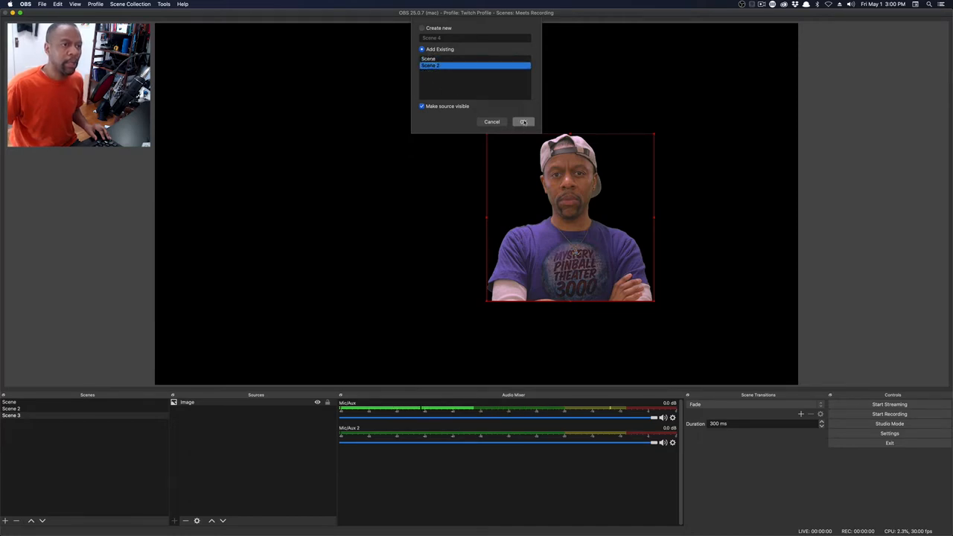
{"action": "left_click", "coordinate": [522, 121]}
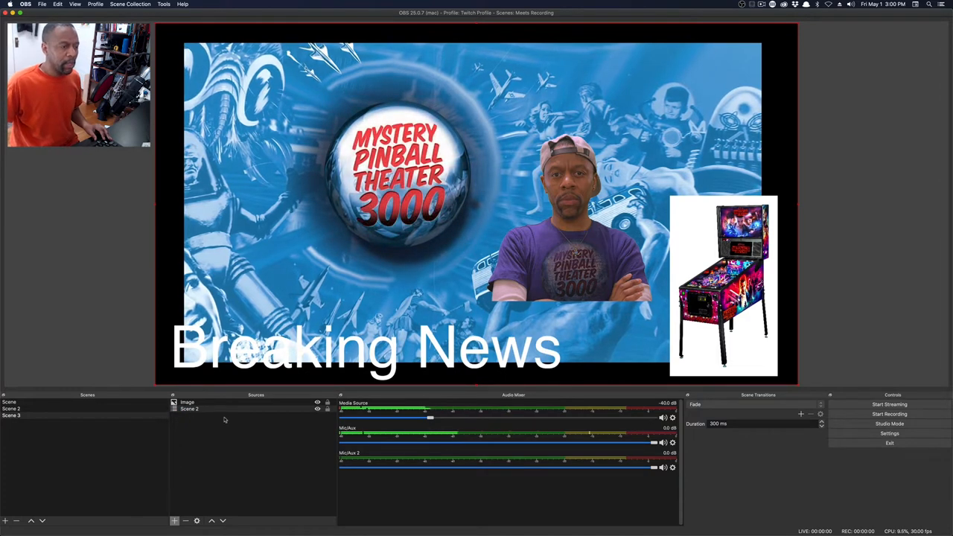
{"action": "left_click", "coordinate": [190, 410]}
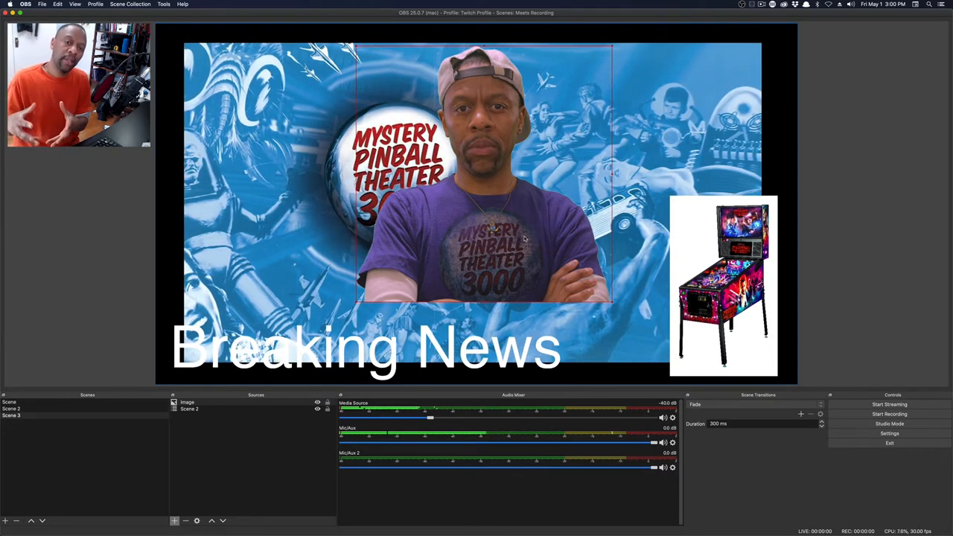
{"action": "left_click", "coordinate": [211, 410]}
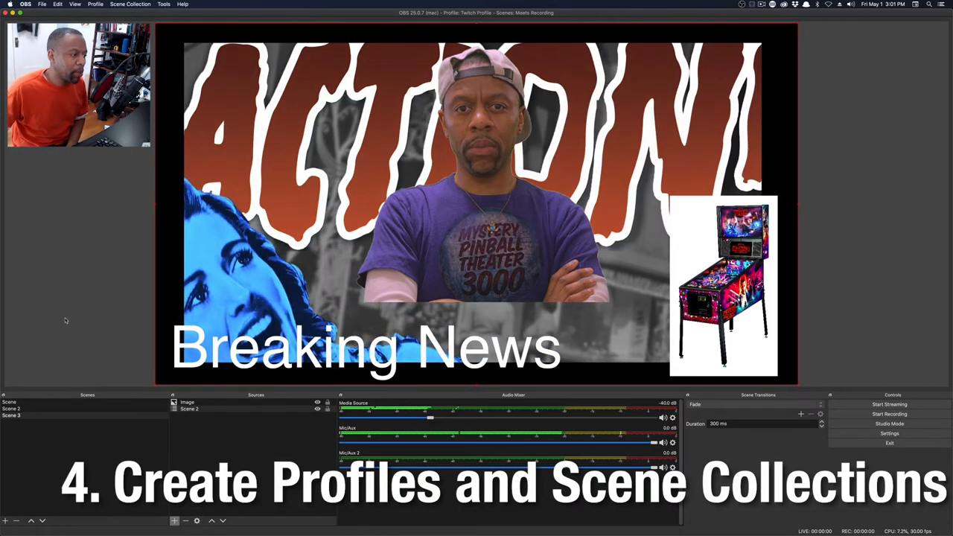
Return to the Hello World scene and review the Twitch Stream and Output settings
{"action": "left_click", "coordinate": [27, 402]}
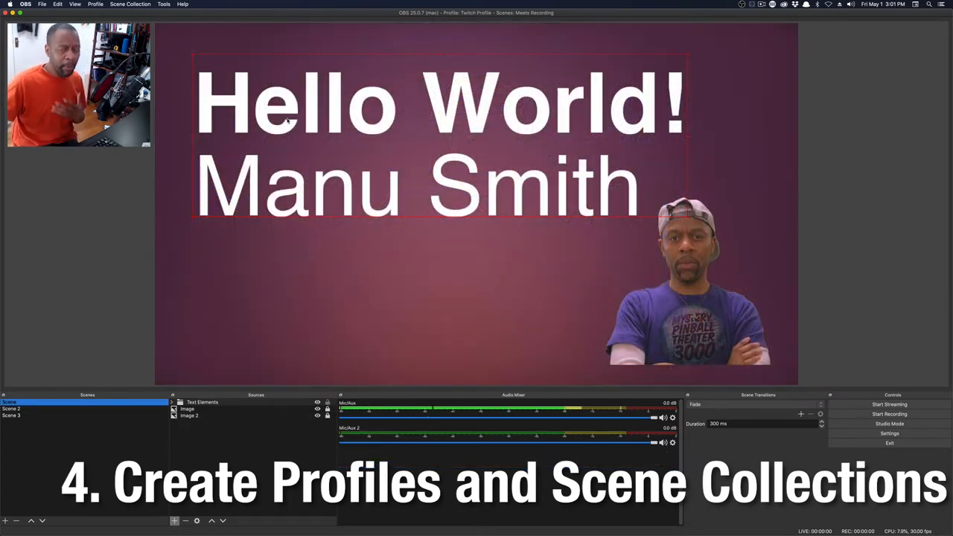
{"action": "left_click", "coordinate": [94, 3]}
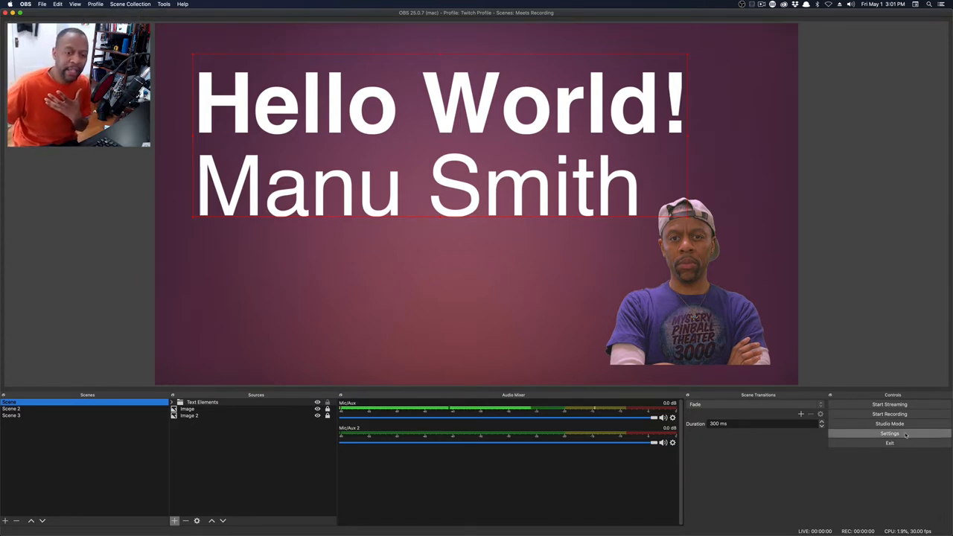
{"action": "left_click", "coordinate": [890, 433]}
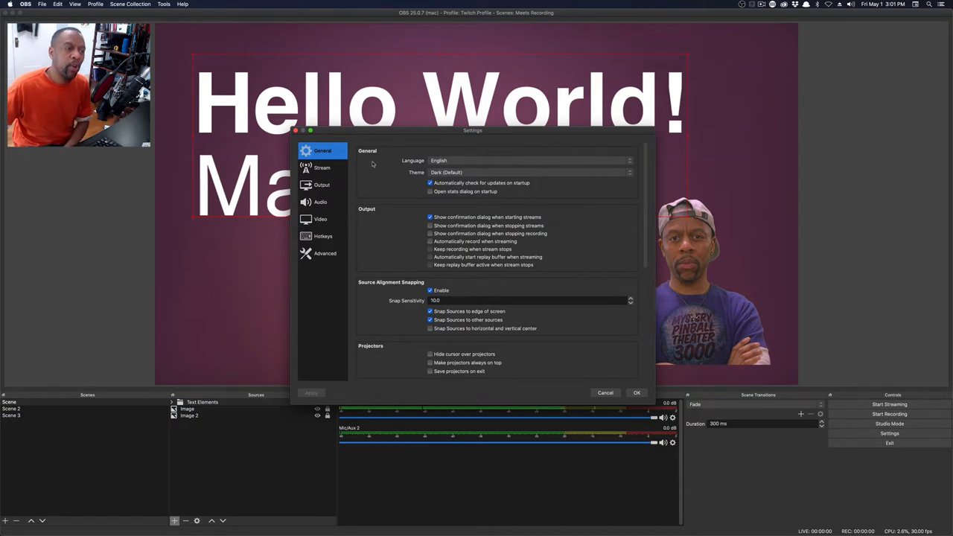
{"action": "left_click", "coordinate": [322, 168]}
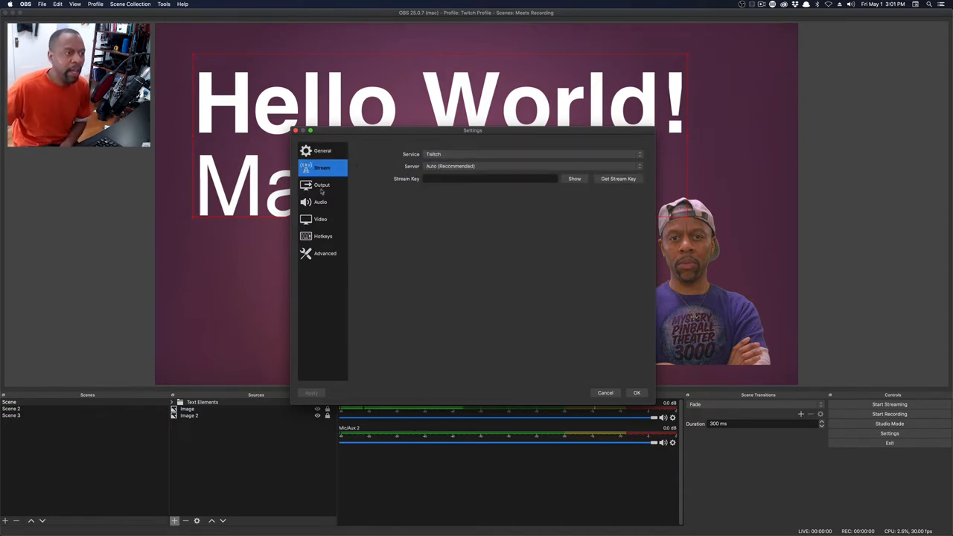
{"action": "left_click", "coordinate": [322, 185]}
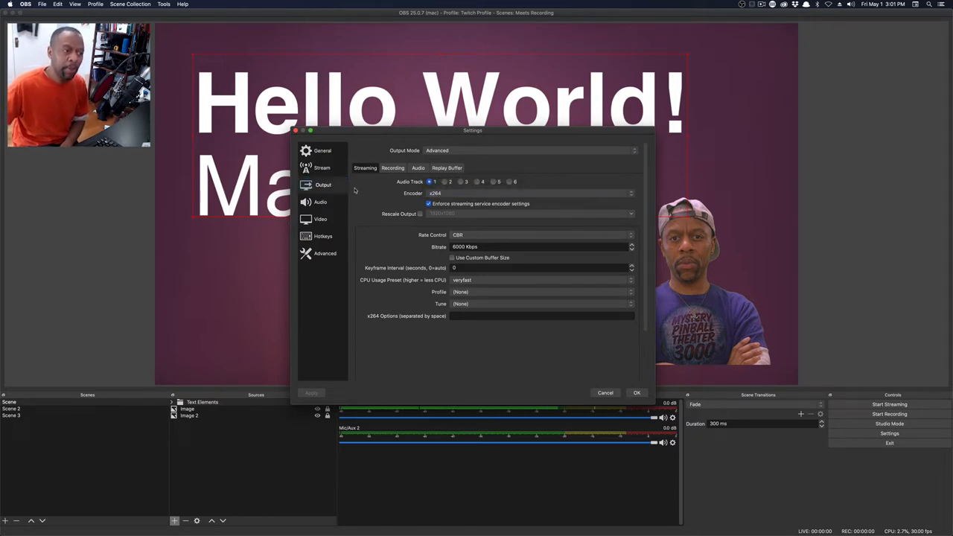
{"action": "left_click", "coordinate": [320, 201]}
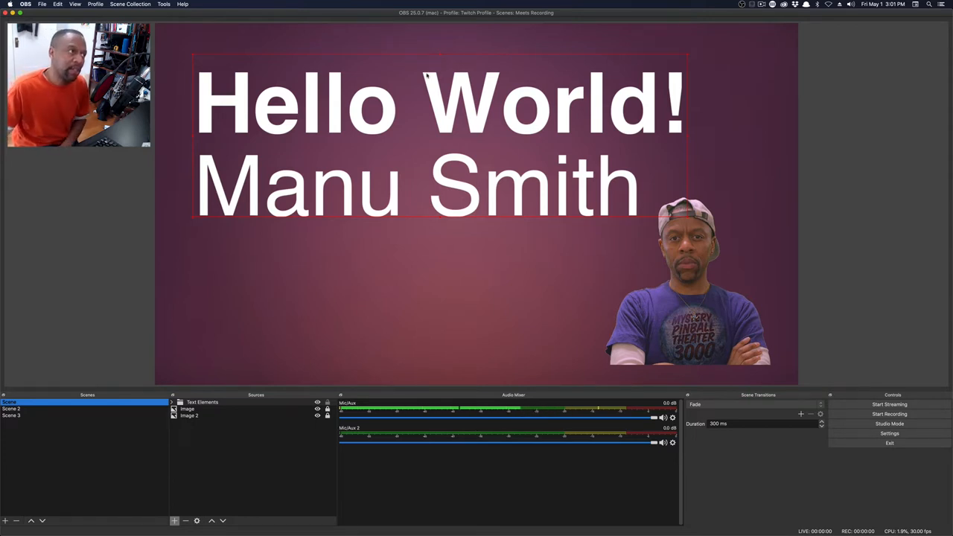
{"action": "left_click", "coordinate": [132, 4]}
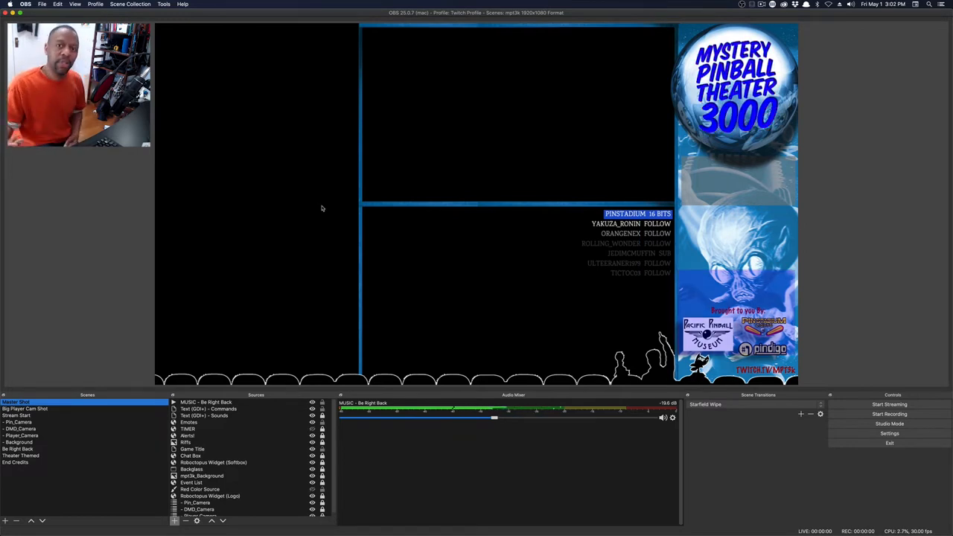
{"action": "left_click", "coordinate": [131, 3]}
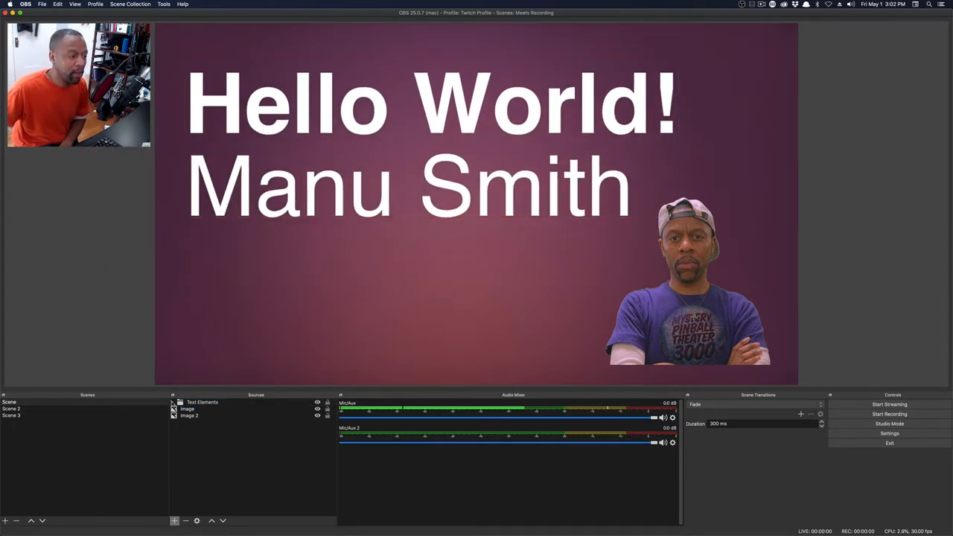
{"action": "left_click", "coordinate": [187, 409]}
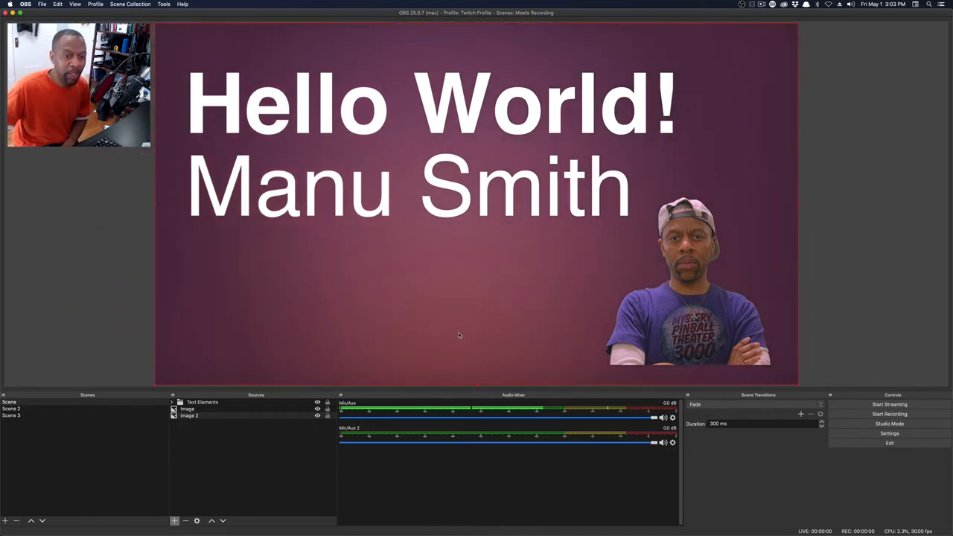
{"action": "left_click", "coordinate": [689, 291]}
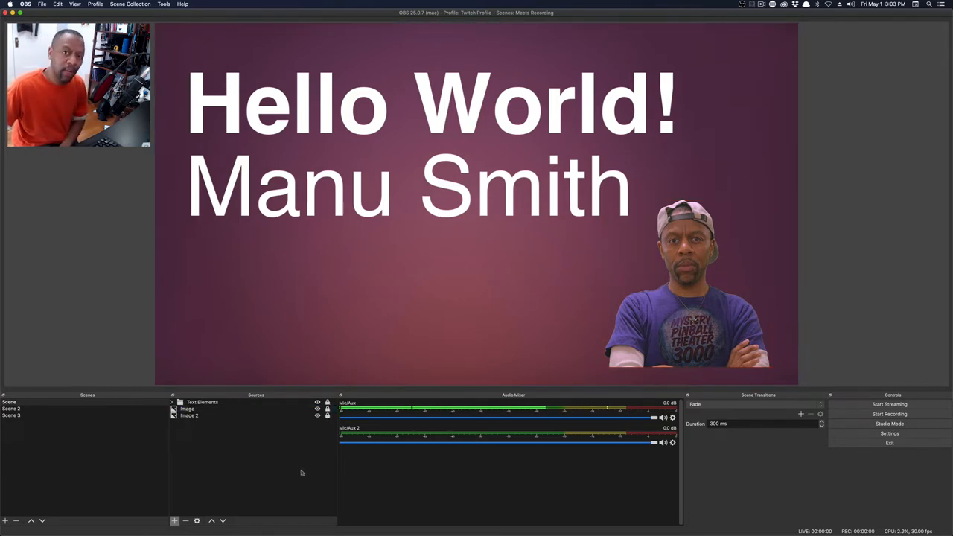
{"action": "left_click", "coordinate": [189, 409]}
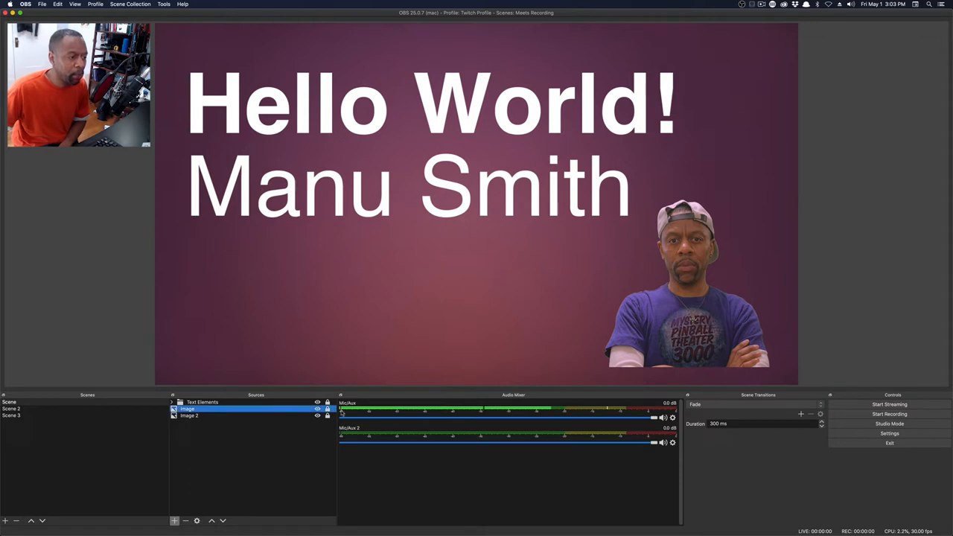
{"action": "left_click", "coordinate": [689, 276]}
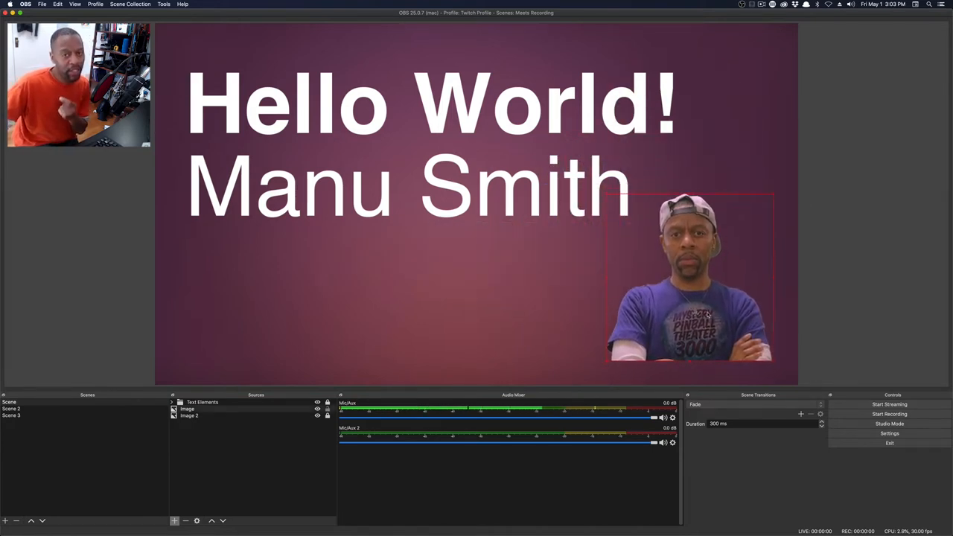
{"action": "left_click", "coordinate": [186, 409]}
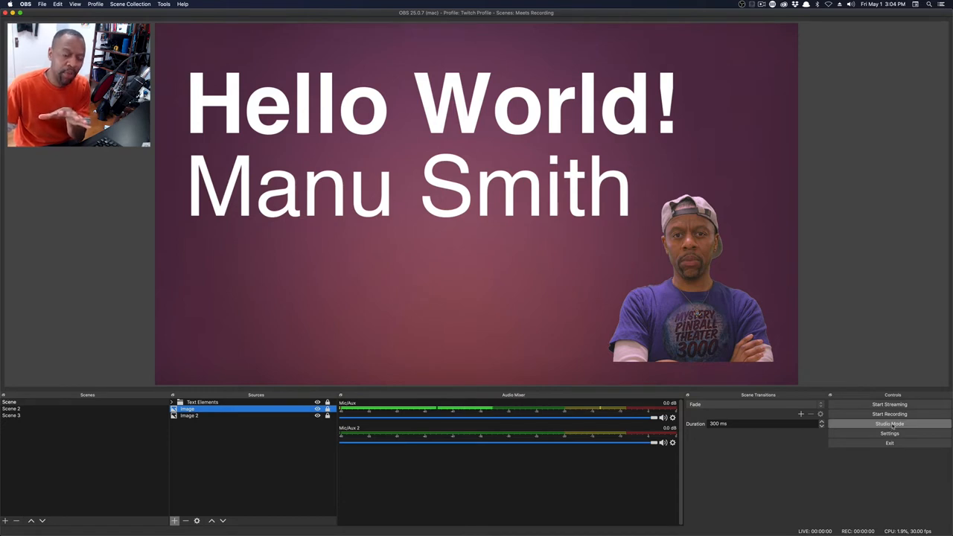
Turn on Studio Mode to show preview and program side by side
{"action": "left_click", "coordinate": [889, 421]}
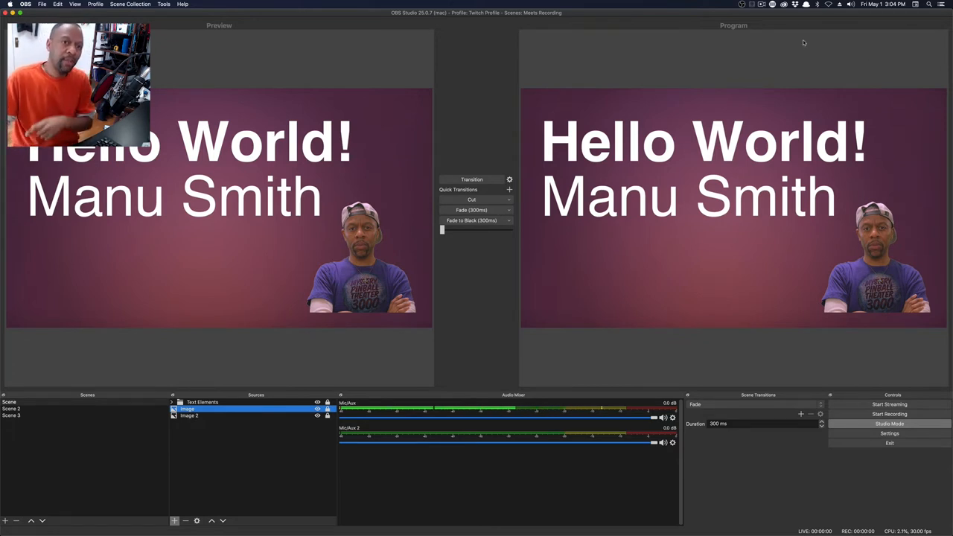
{"action": "mouse_move", "coordinate": [762, 31]}
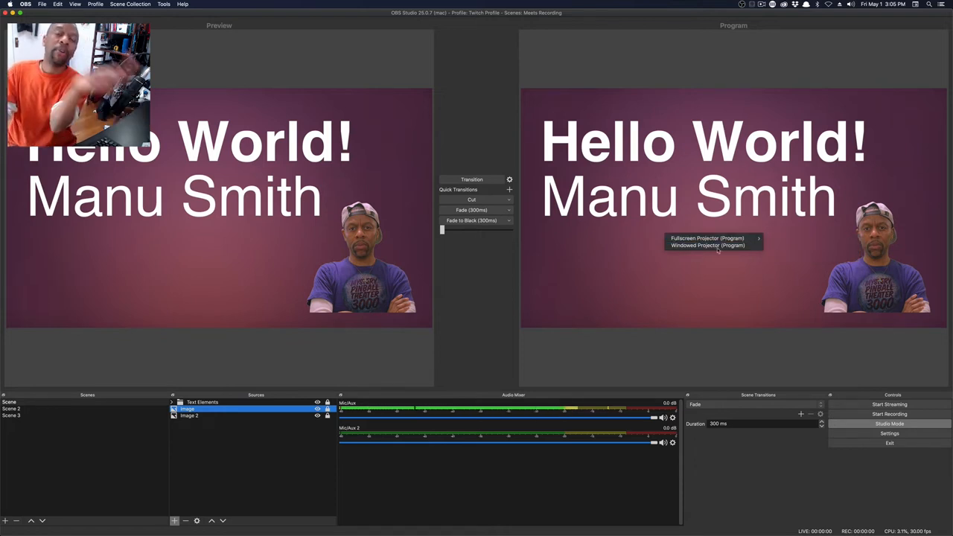
{"action": "mouse_move", "coordinate": [711, 239]}
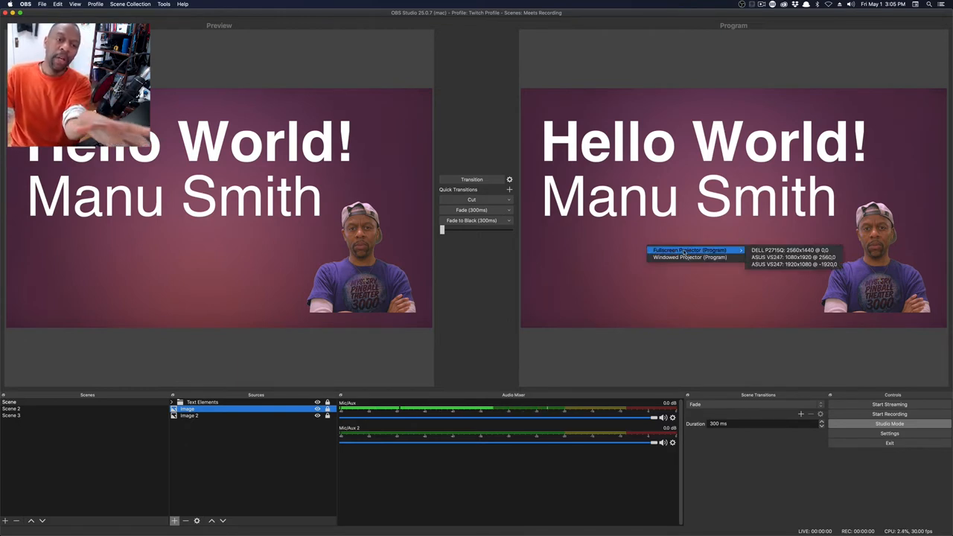
{"action": "mouse_move", "coordinate": [797, 249]}
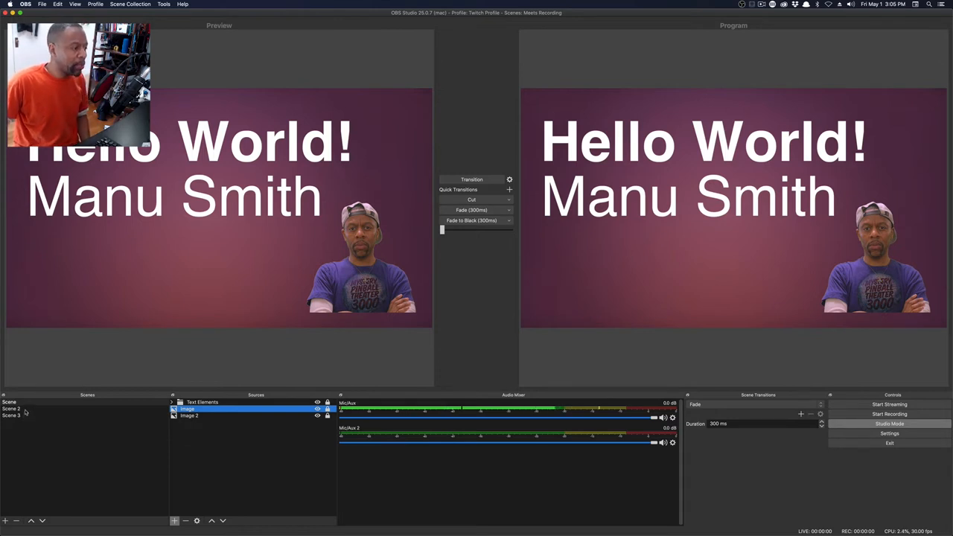
Preview Scenes 2 and 3, add a Fade (300ms) quick transition, and fade Scene 3 live and back
{"action": "left_click", "coordinate": [13, 409]}
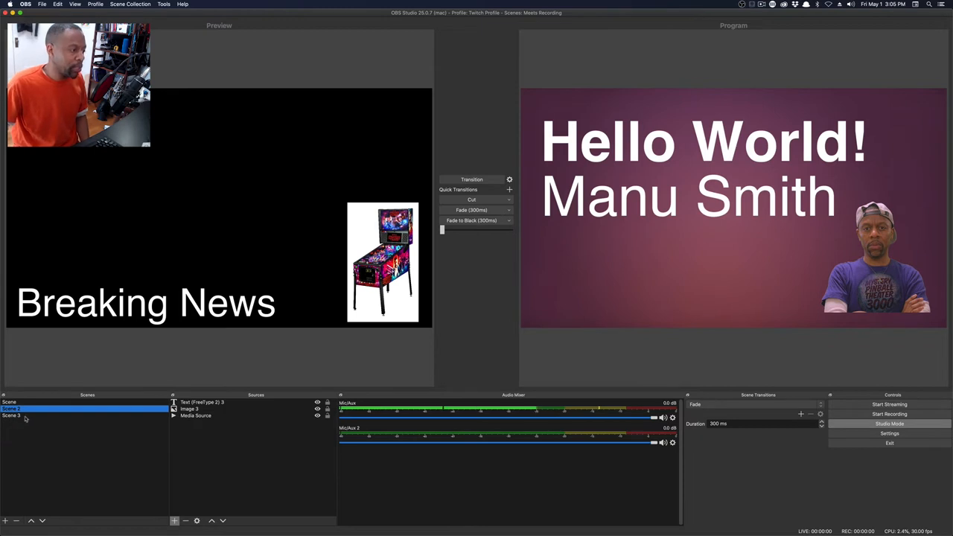
{"action": "left_click", "coordinate": [23, 418]}
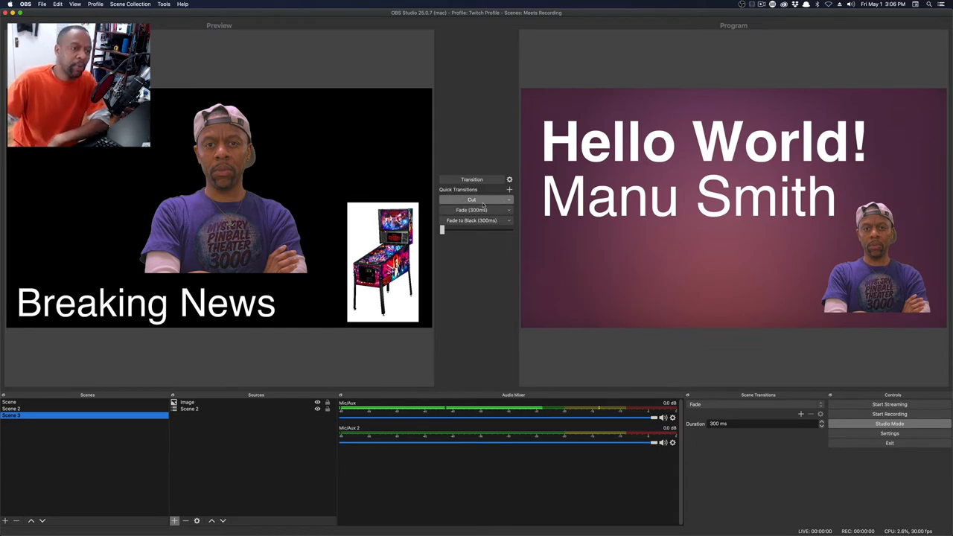
{"action": "left_click", "coordinate": [22, 402]}
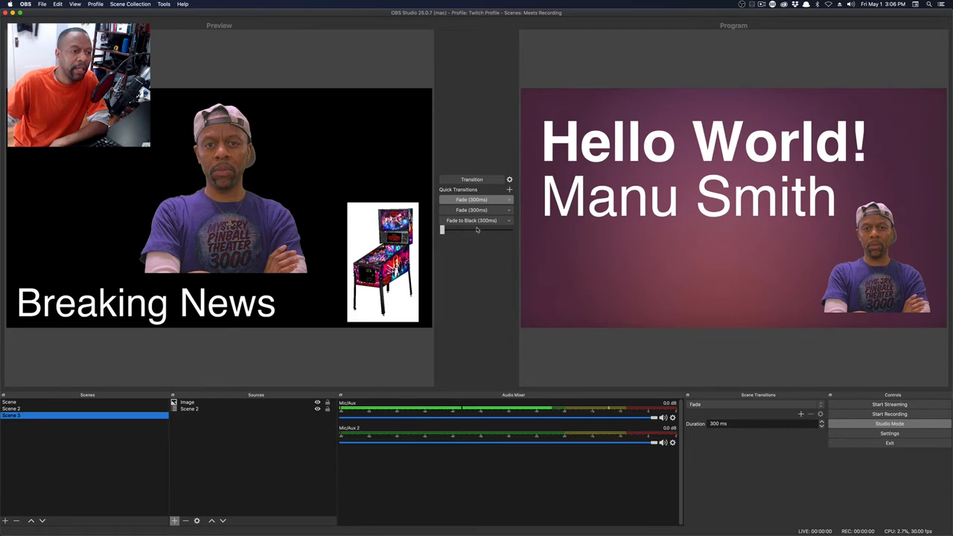
{"action": "left_click", "coordinate": [15, 401]}
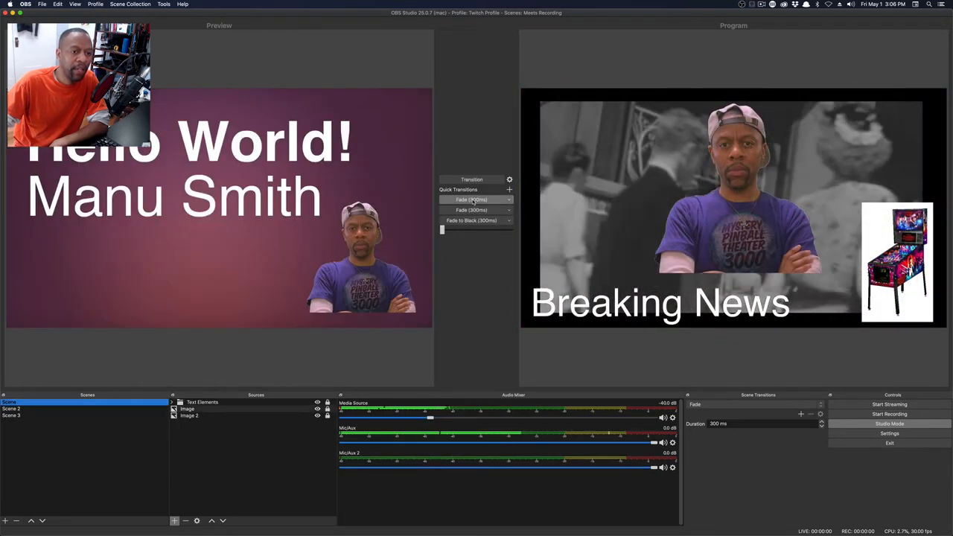
{"action": "left_click", "coordinate": [22, 422]}
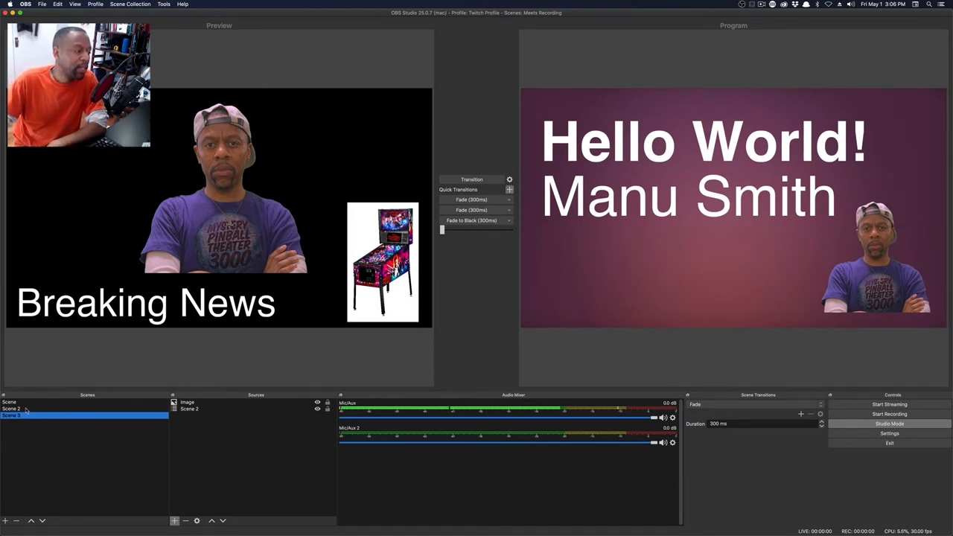
{"action": "left_click", "coordinate": [15, 402]}
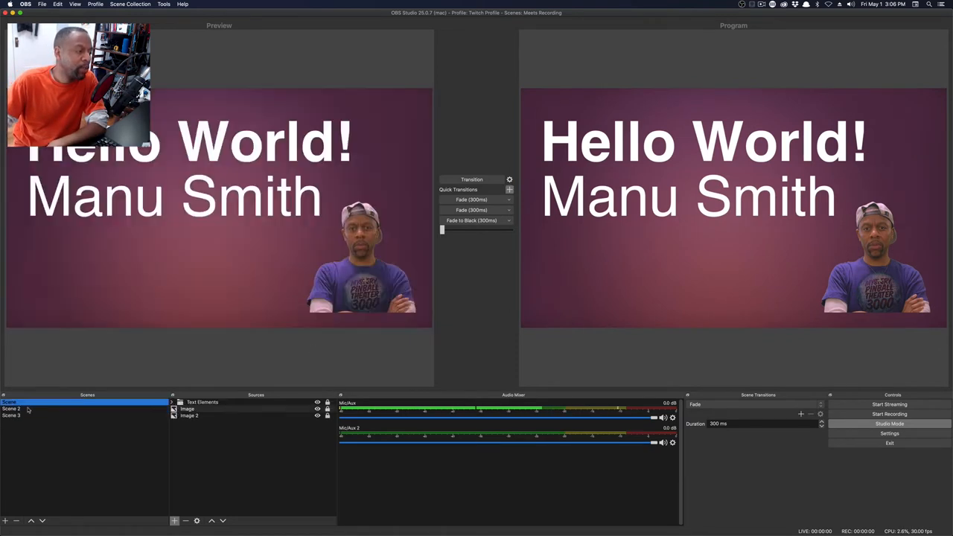
{"action": "left_click", "coordinate": [16, 416]}
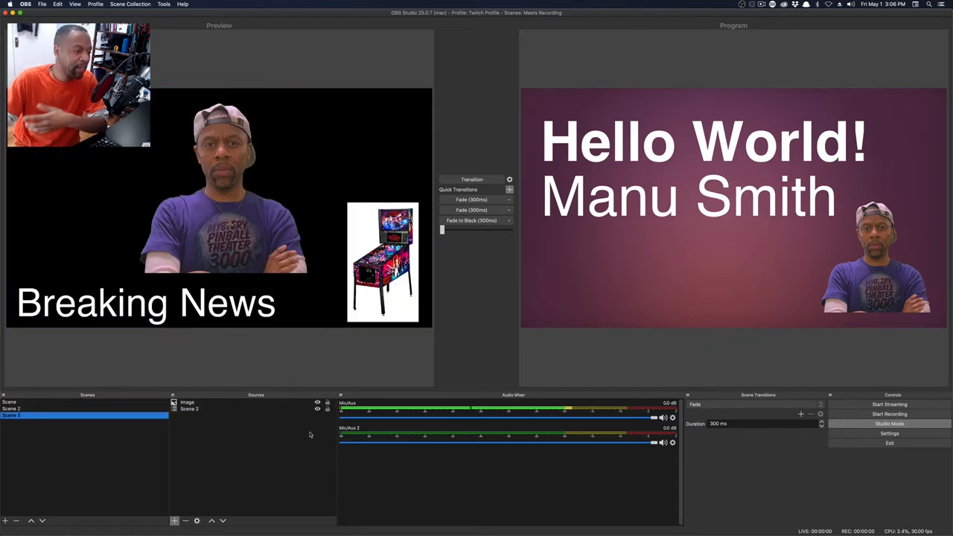
{"action": "left_click", "coordinate": [197, 409]}
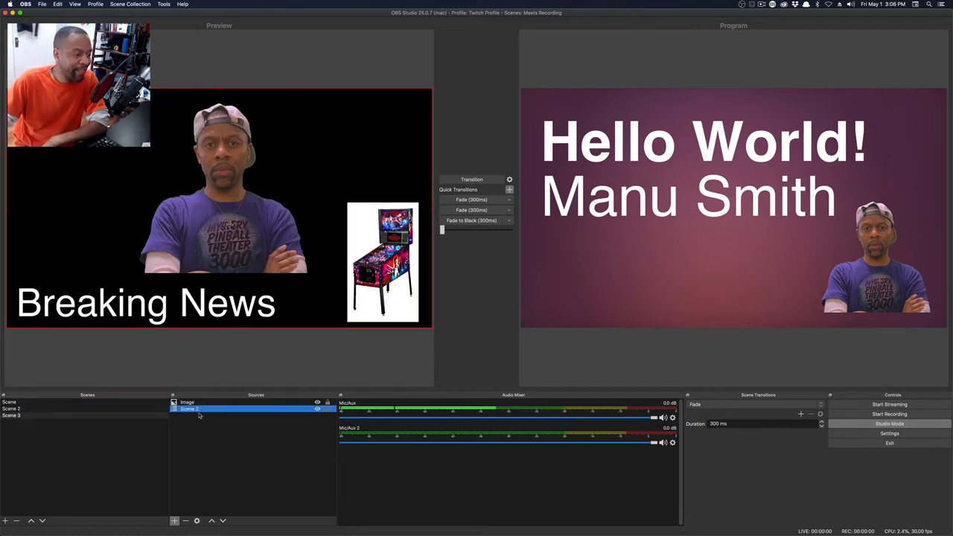
{"action": "double_click", "coordinate": [187, 402]}
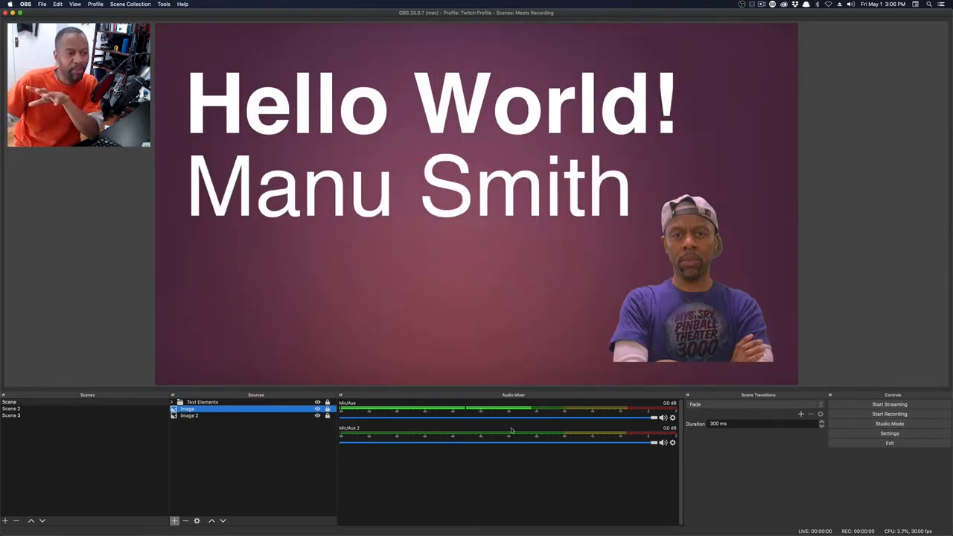
{"action": "mouse_move", "coordinate": [524, 431]}
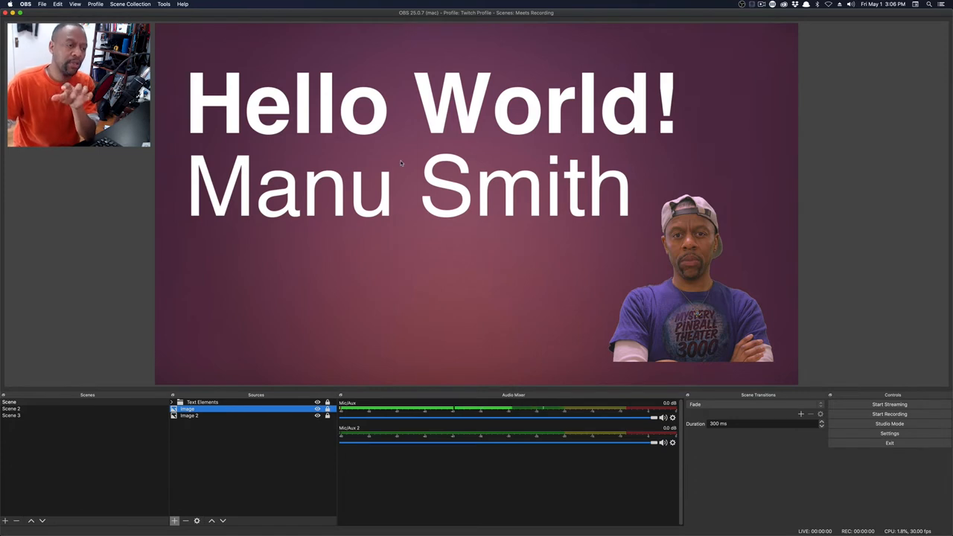
{"action": "mouse_move", "coordinate": [406, 160]}
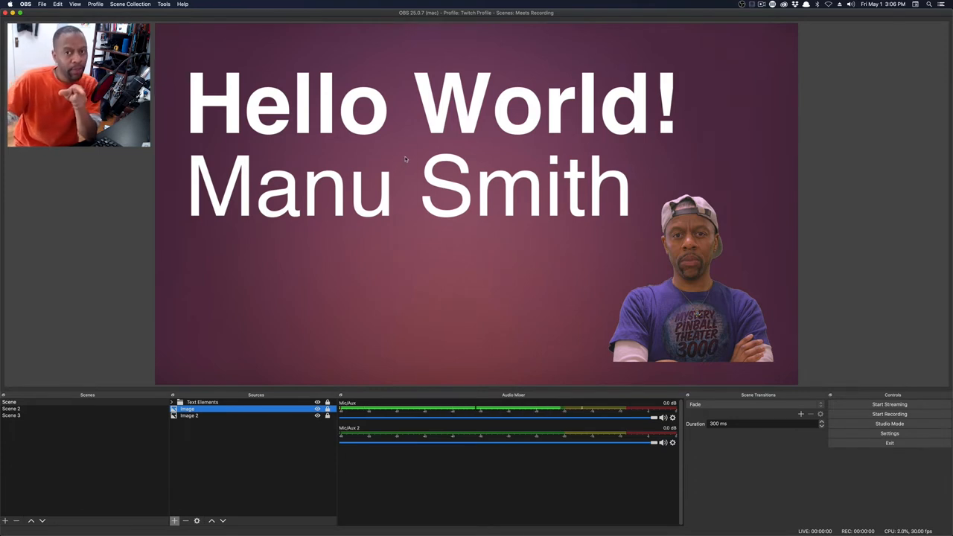
Look over the preview's Fullscreen Projector option for the DELL P2715Q monitor
{"action": "right_click", "coordinate": [406, 156]}
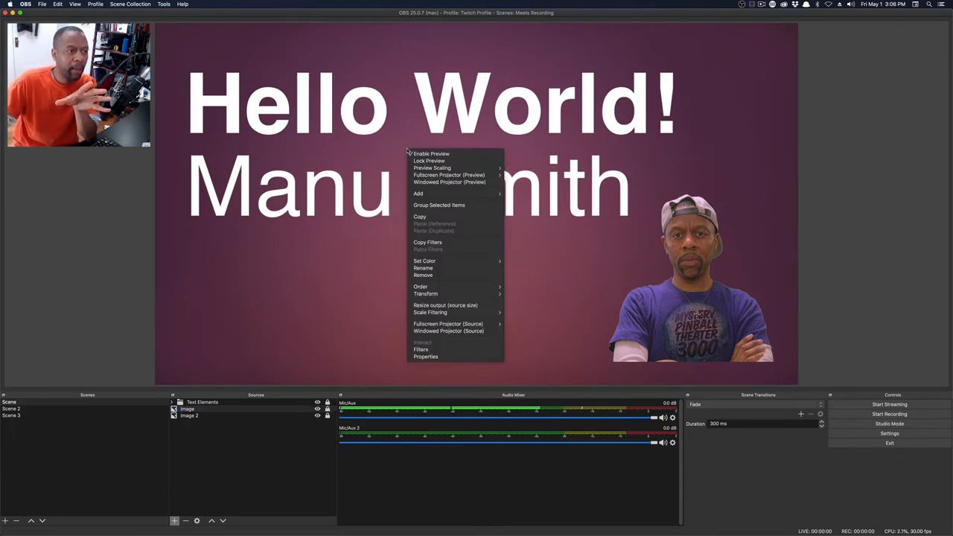
{"action": "mouse_move", "coordinate": [450, 175]}
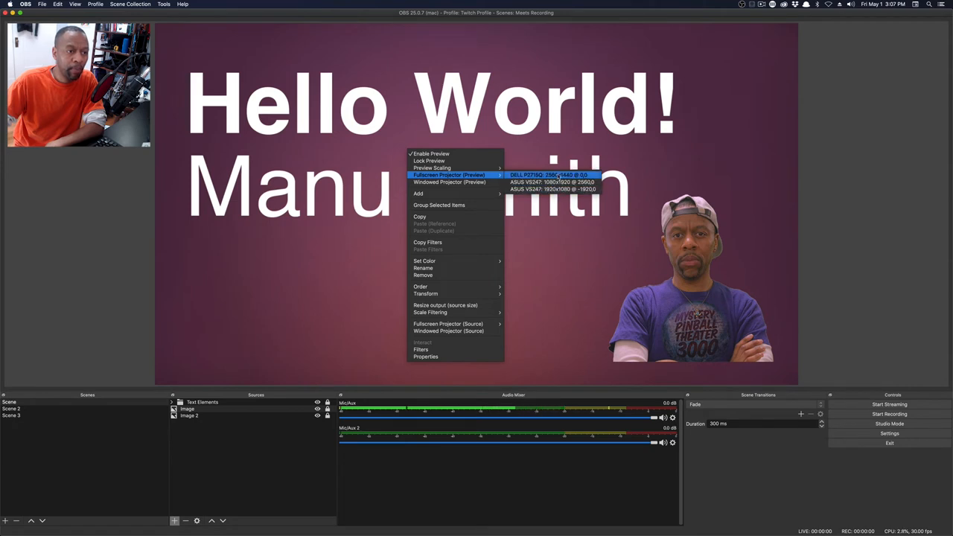
{"action": "left_click", "coordinate": [556, 175]}
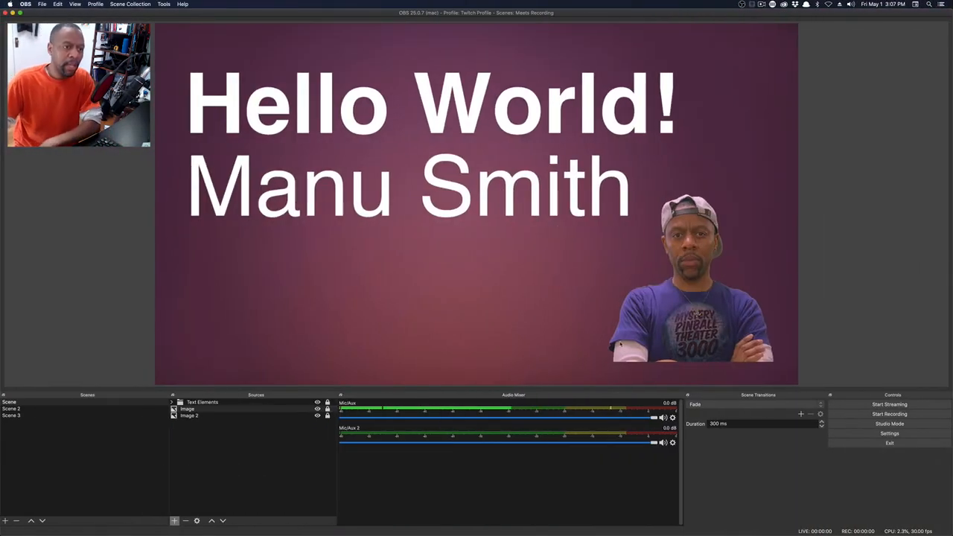
Enable Studio Mode, project the preview fullscreen to DELL P2715Q, then disable Studio Mode
{"action": "left_click", "coordinate": [889, 424]}
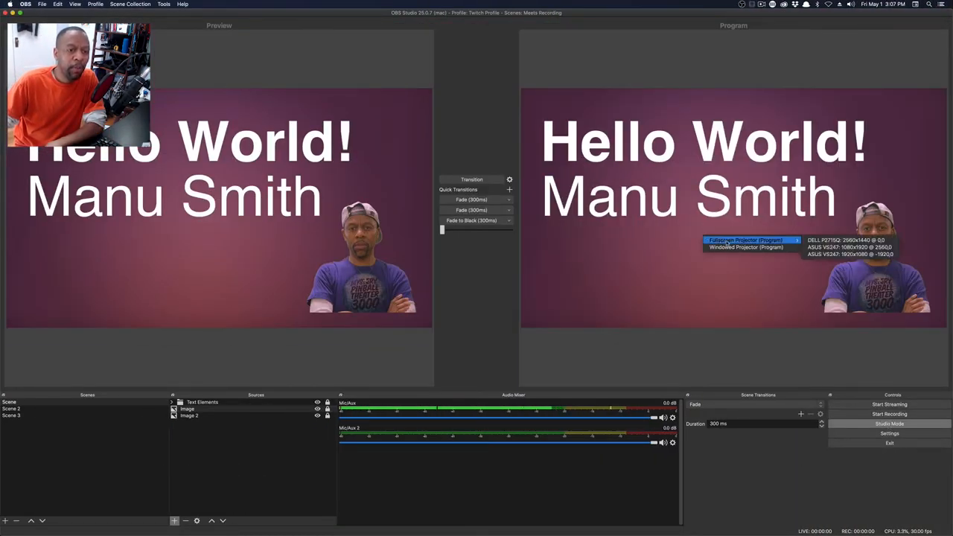
{"action": "mouse_move", "coordinate": [738, 247]}
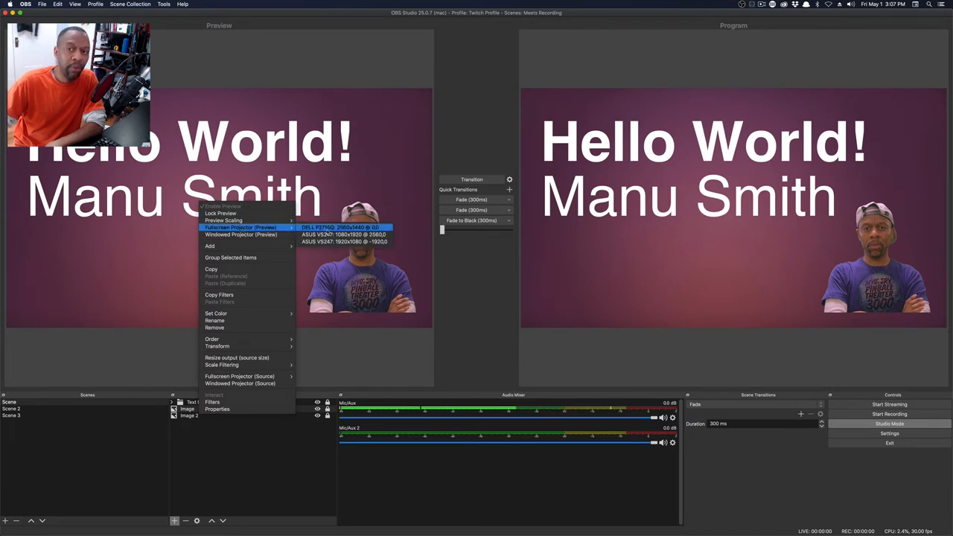
{"action": "left_click", "coordinate": [236, 273]}
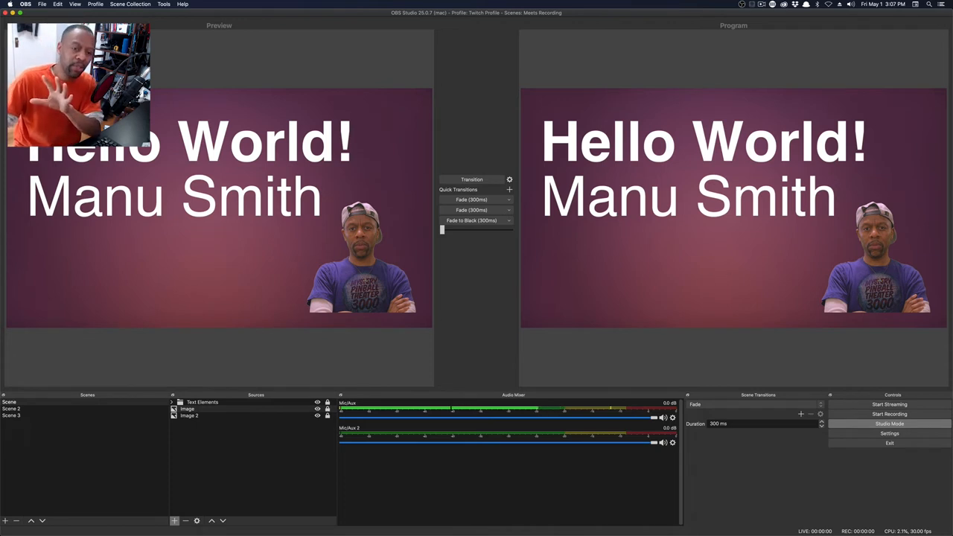
{"action": "left_click", "coordinate": [889, 424]}
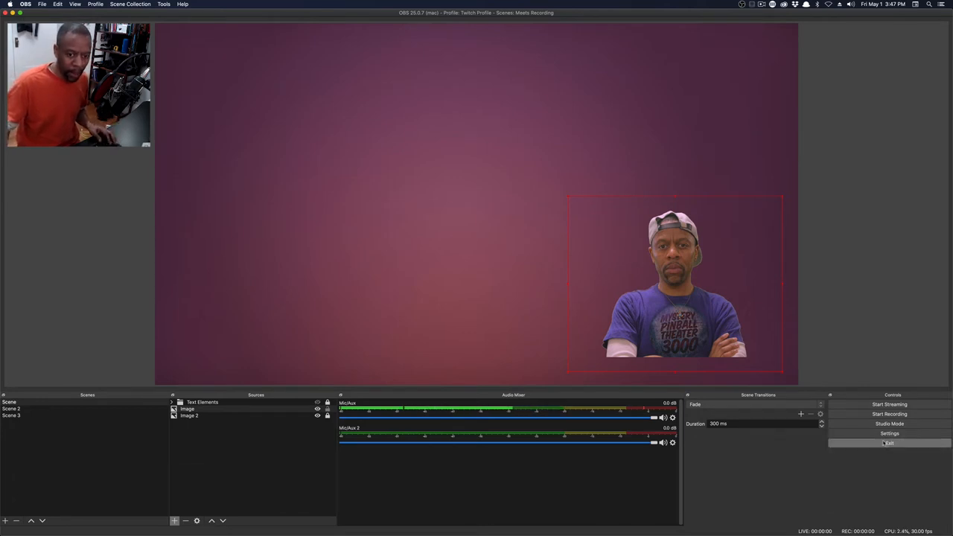
{"action": "left_click", "coordinate": [891, 433]}
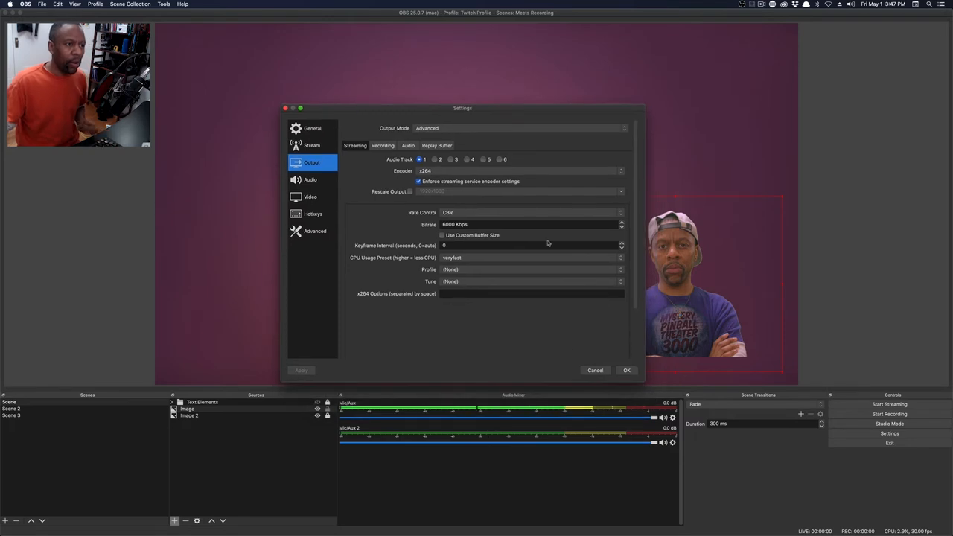
{"action": "mouse_move", "coordinate": [393, 207]}
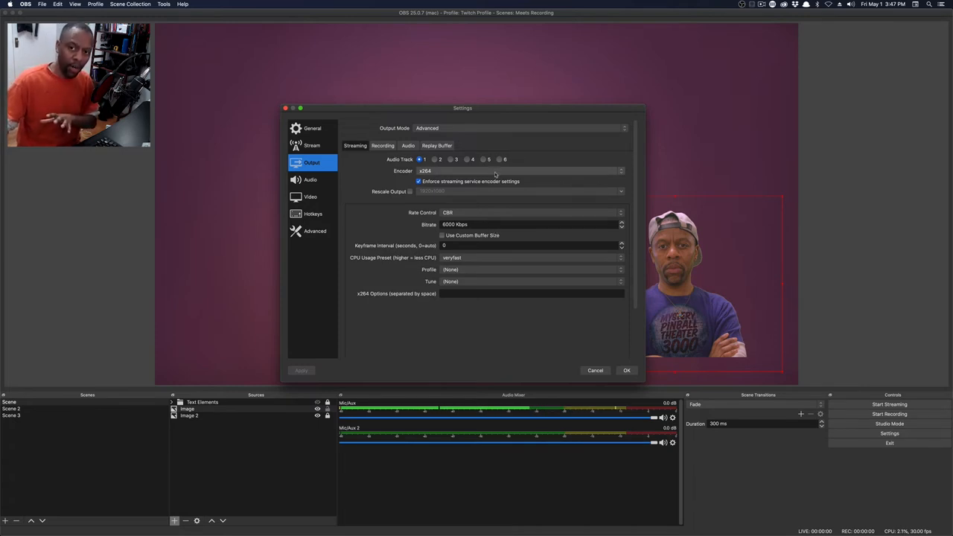
{"action": "left_click", "coordinate": [529, 171]}
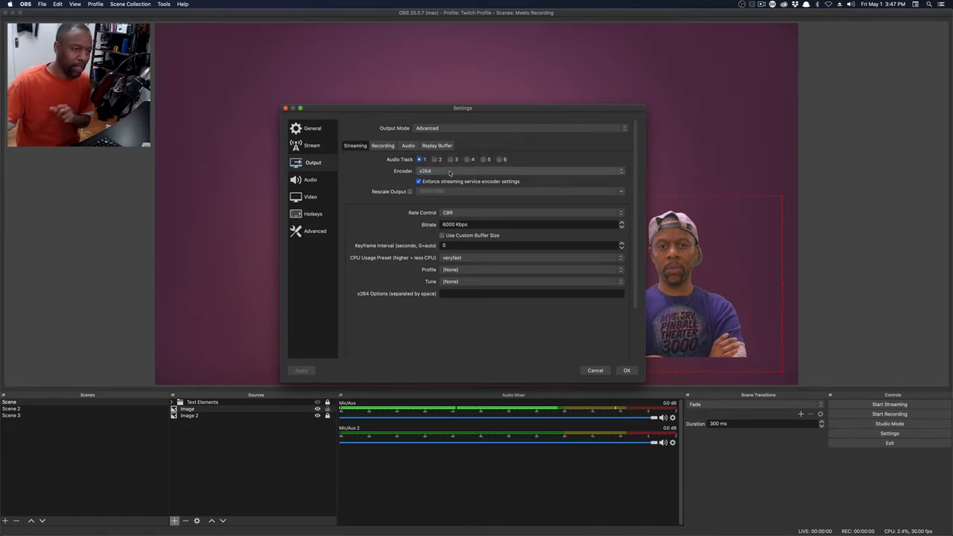
{"action": "left_click", "coordinate": [531, 172]}
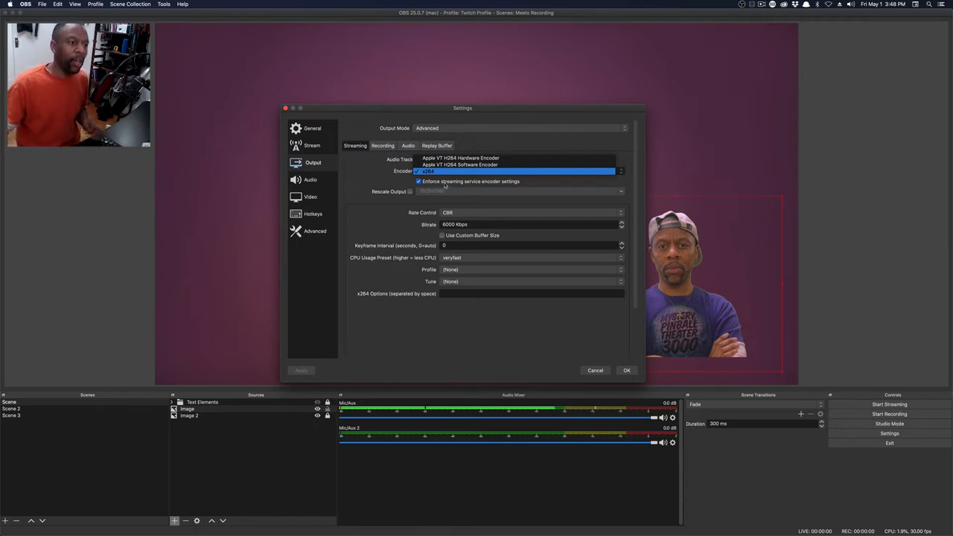
{"action": "mouse_move", "coordinate": [454, 173]}
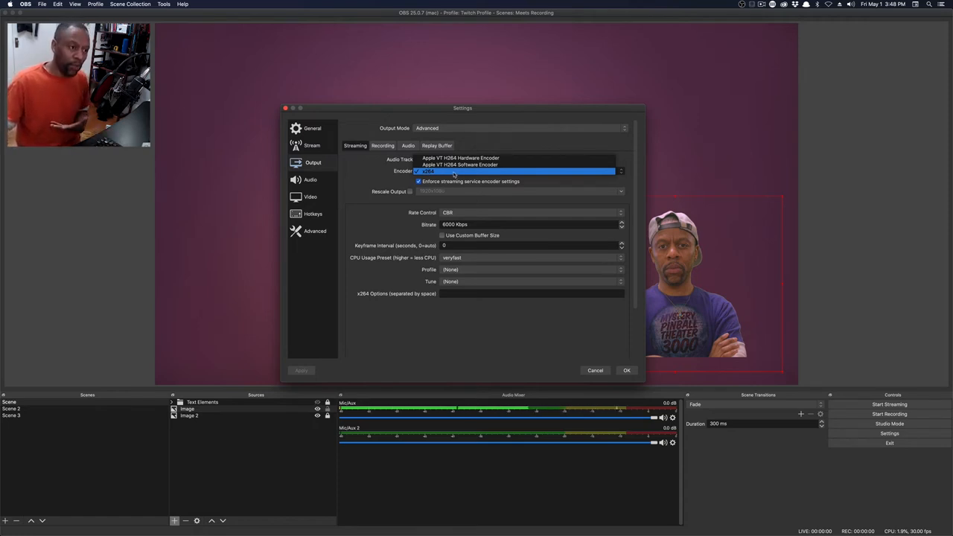
{"action": "left_click", "coordinate": [450, 171]}
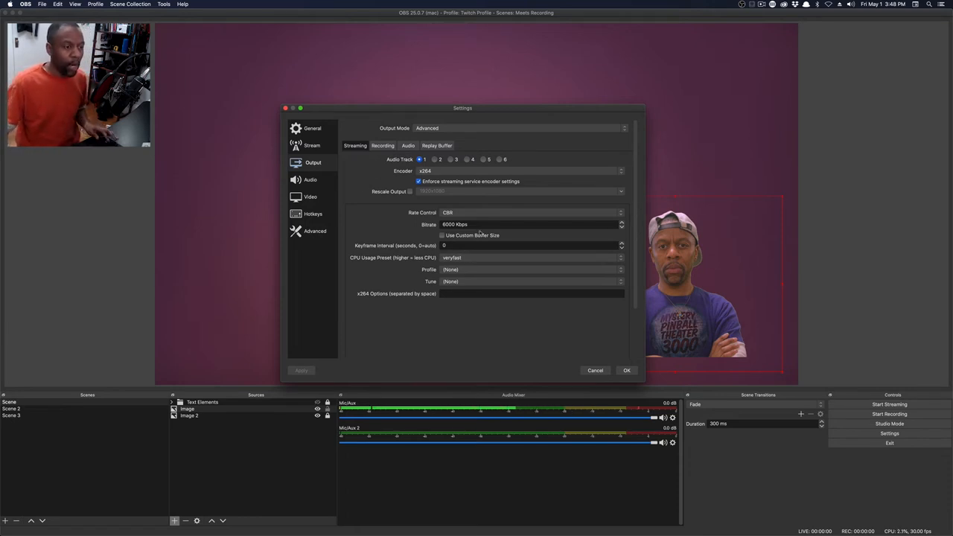
Keep CBR rate control and the veryfast CPU preset with a 2-second keyframe interval
{"action": "left_click", "coordinate": [529, 213]}
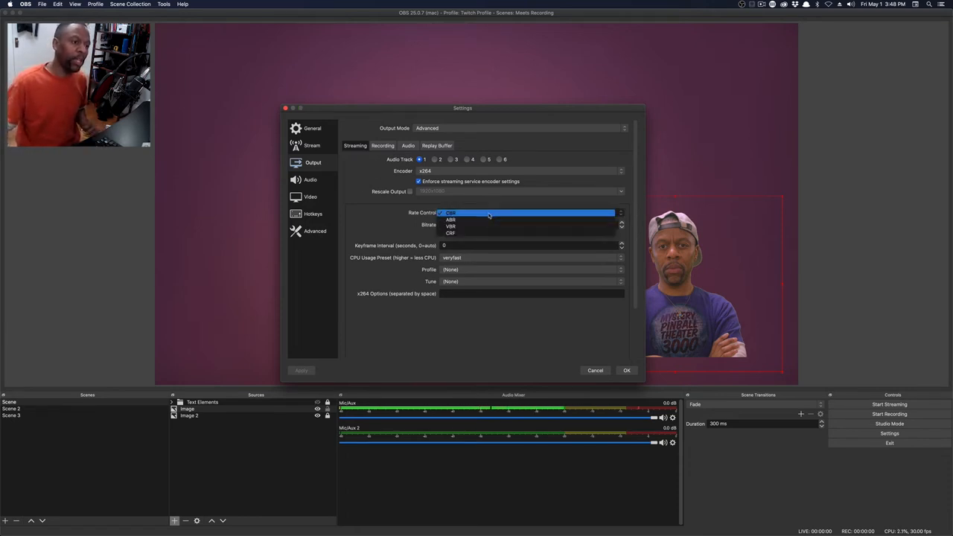
{"action": "left_click", "coordinate": [451, 214]}
{"action": "type", "text": "2"}
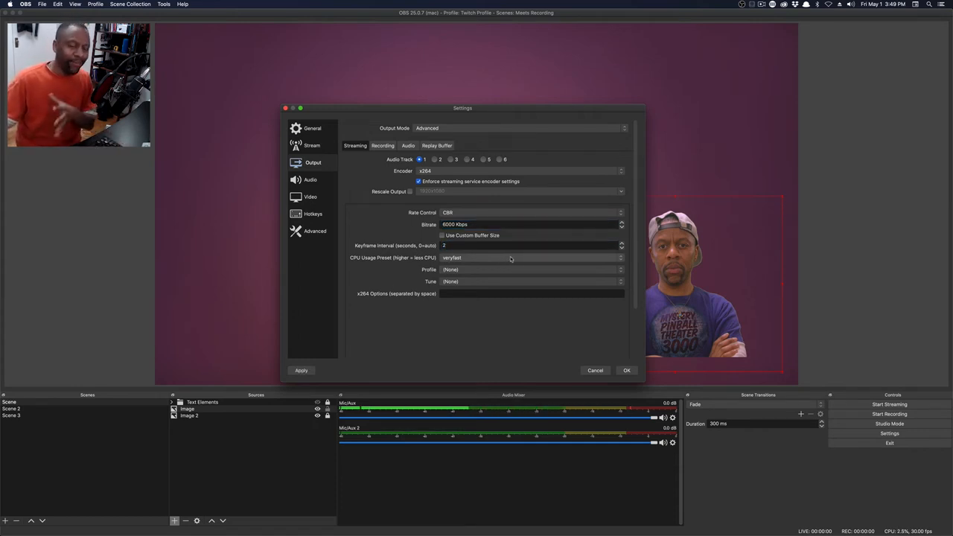
{"action": "left_click", "coordinate": [517, 258]}
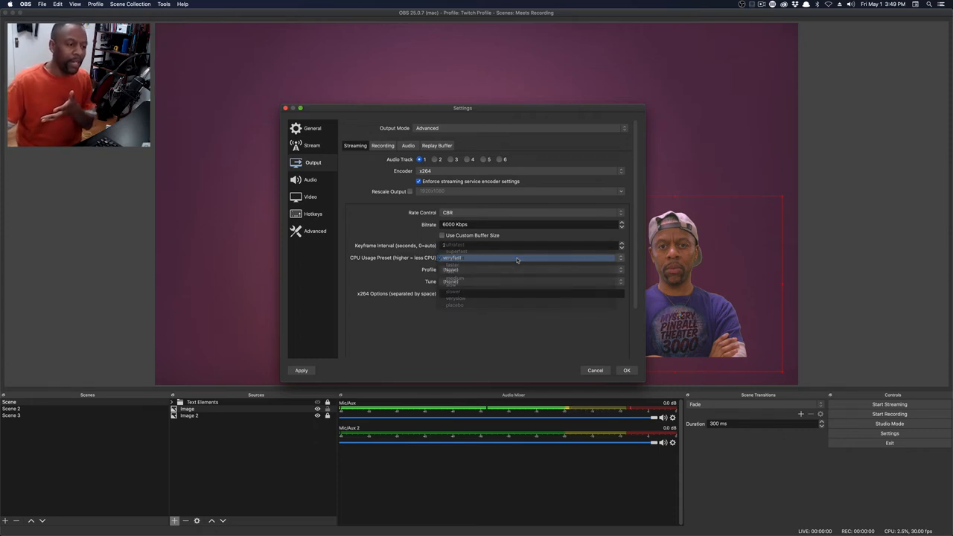
{"action": "left_click", "coordinate": [451, 257]}
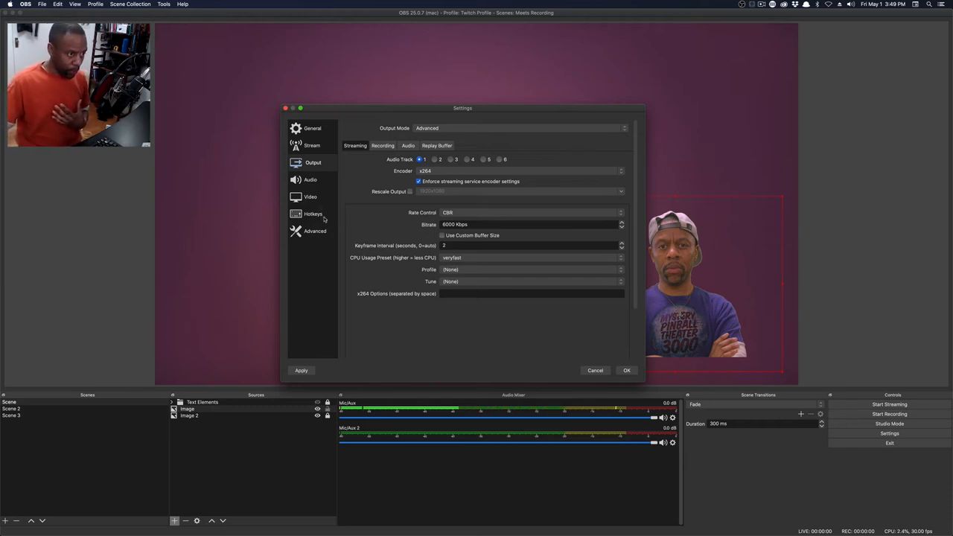
Set Common FPS Values to 60 in the Video settings
{"action": "left_click", "coordinate": [309, 196]}
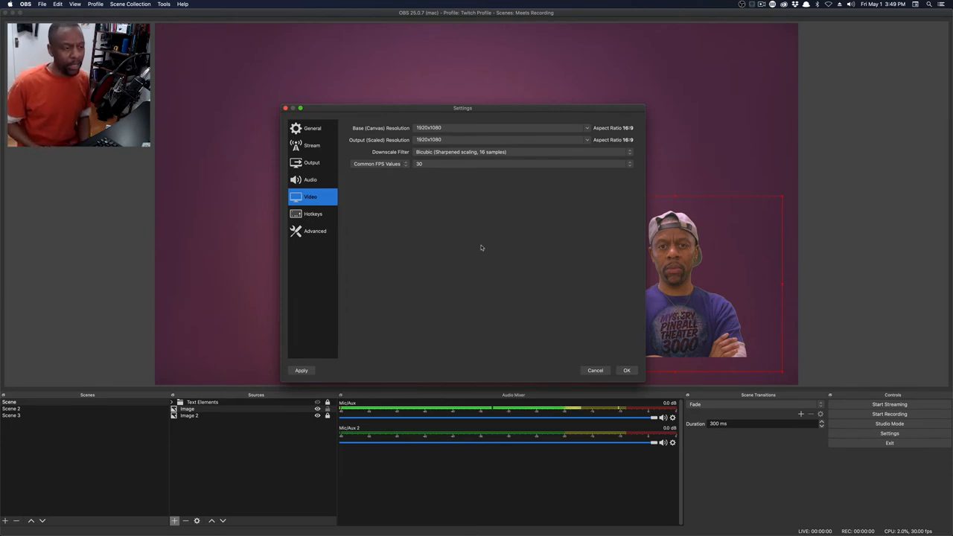
{"action": "left_click", "coordinate": [518, 164]}
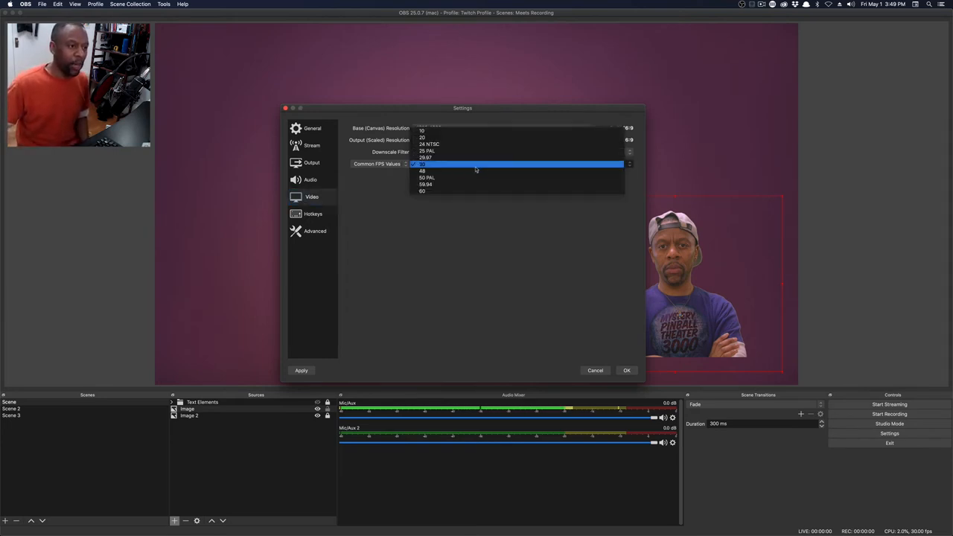
{"action": "left_click", "coordinate": [423, 191]}
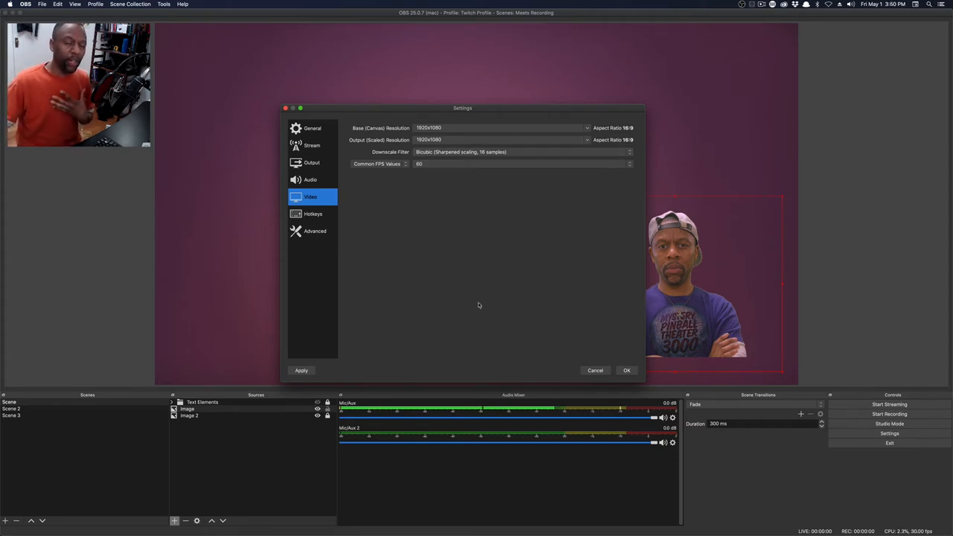
{"action": "mouse_move", "coordinate": [472, 277]}
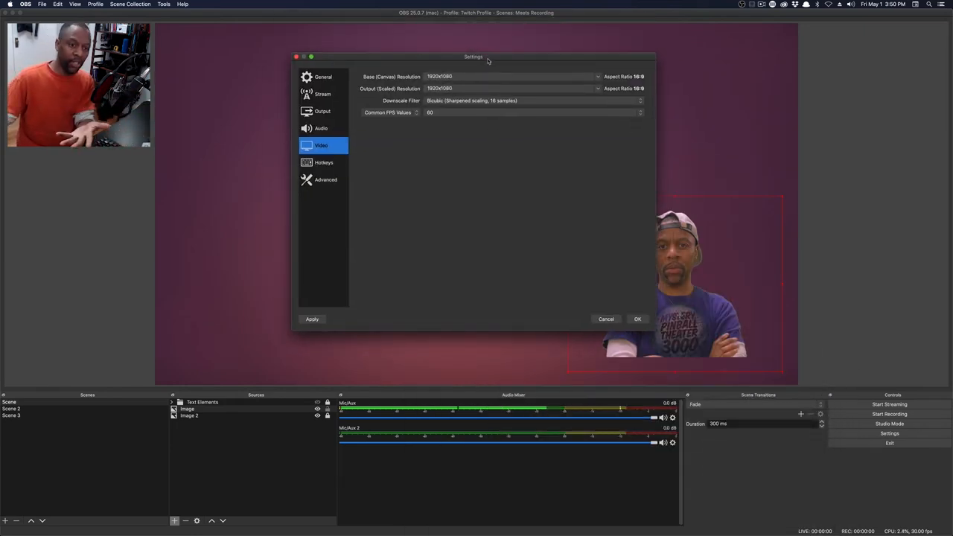
{"action": "left_click_drag", "start_coordinate": [473, 57], "coordinate": [589, 369]}
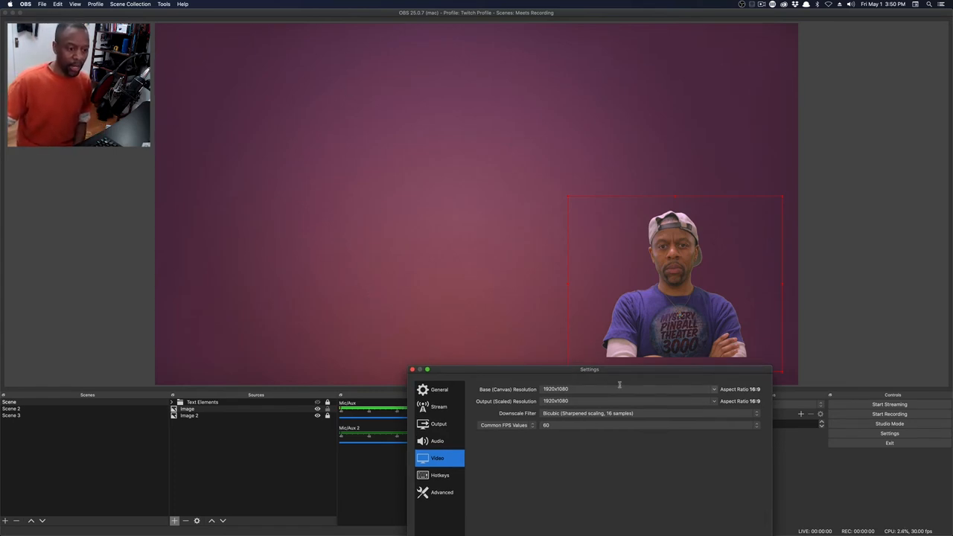
{"action": "left_click_drag", "start_coordinate": [589, 370], "coordinate": [478, 80]}
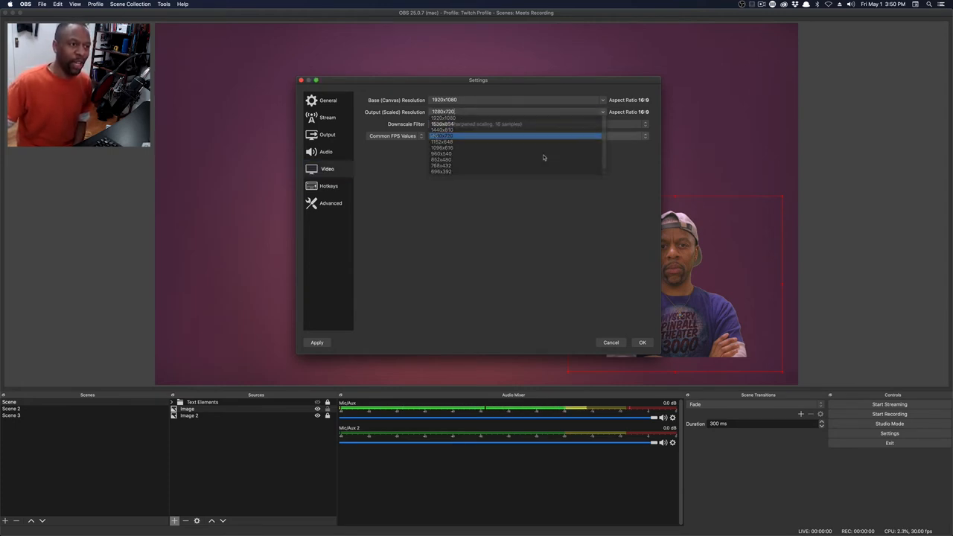
{"action": "left_click", "coordinate": [469, 135]}
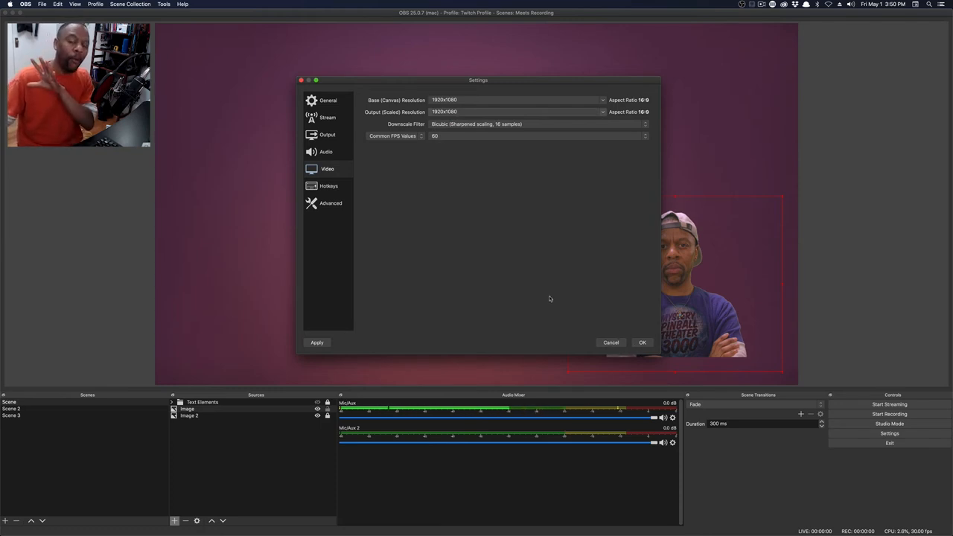
Click OK to apply the 60 FPS video settings and close Settings
{"action": "left_click", "coordinate": [642, 342]}
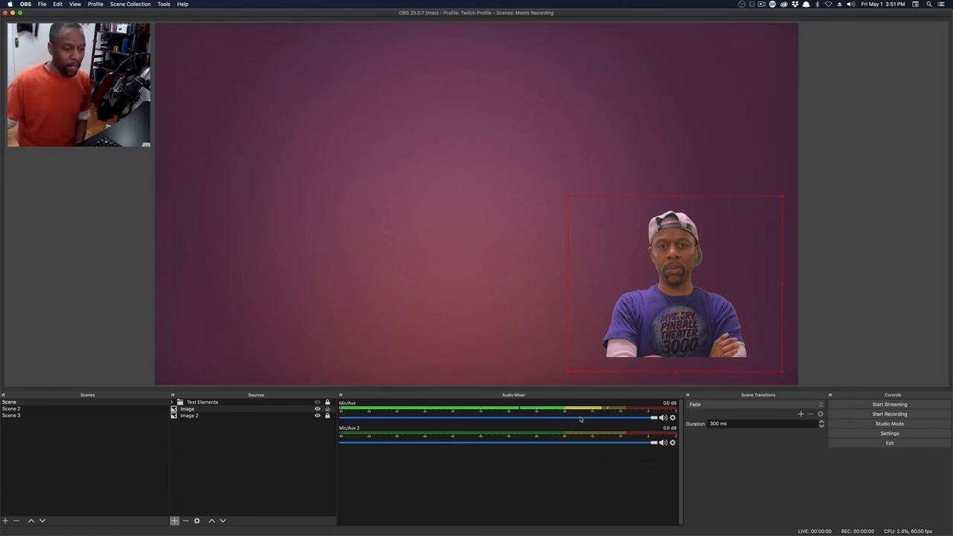
{"action": "mouse_move", "coordinate": [567, 423]}
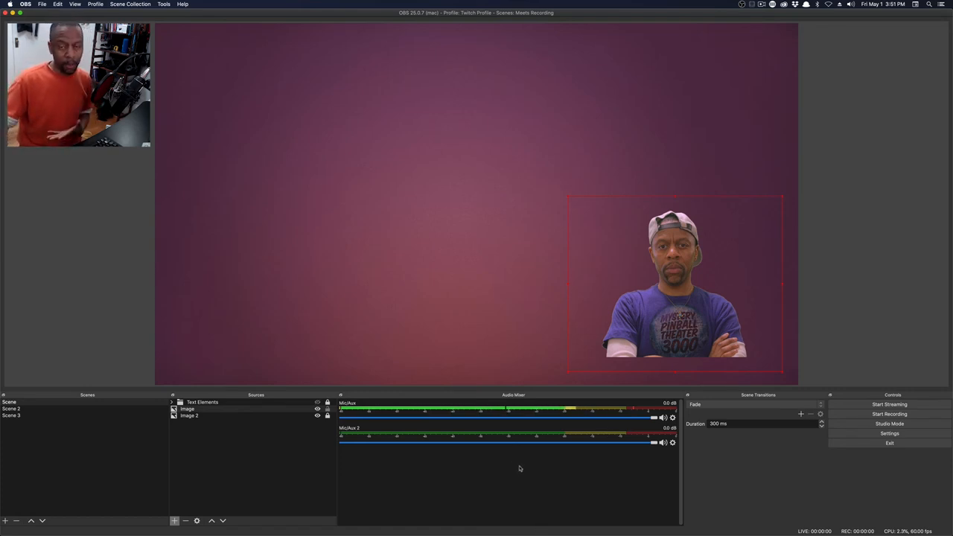
Tick Mono for Mic/Aux in Advanced Audio Properties and close the window
{"action": "right_click", "coordinate": [520, 468]}
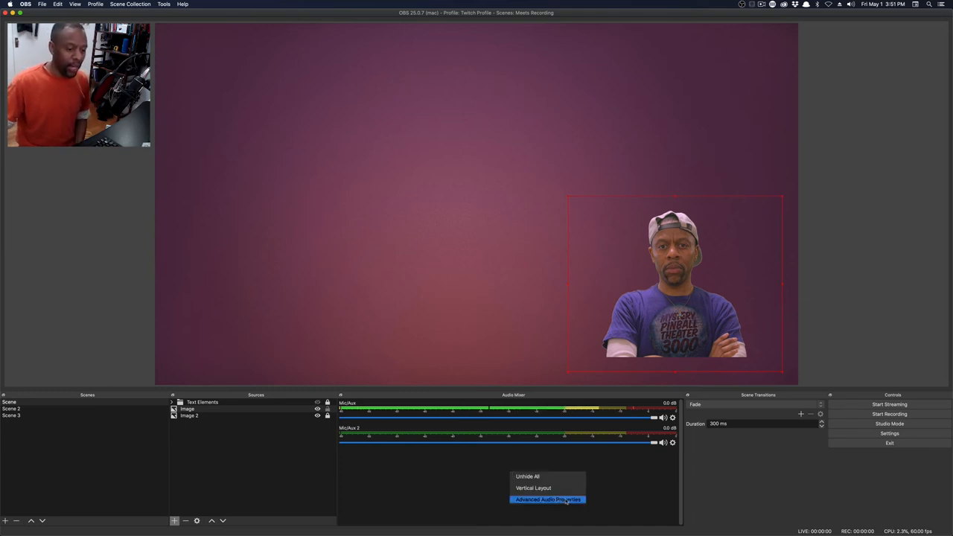
{"action": "left_click", "coordinate": [547, 500]}
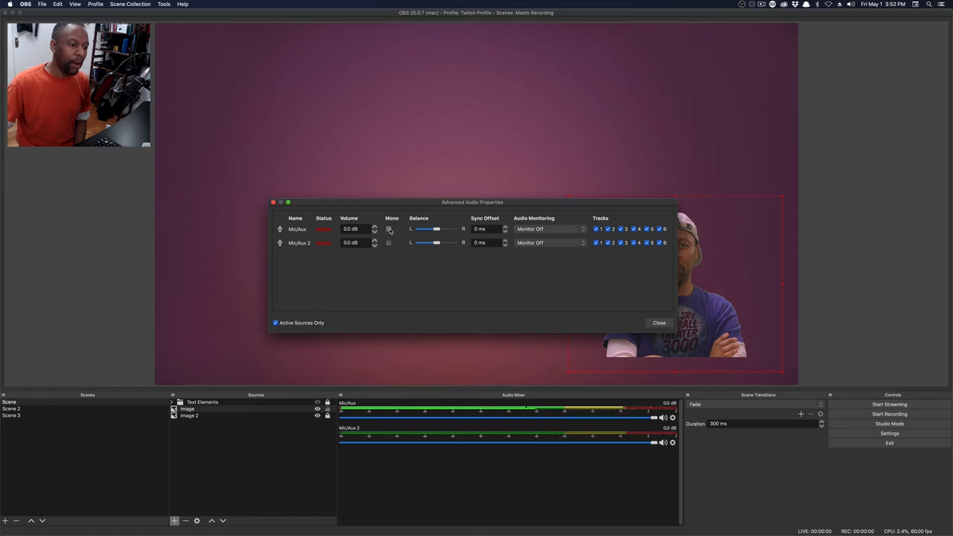
{"action": "left_click", "coordinate": [388, 229]}
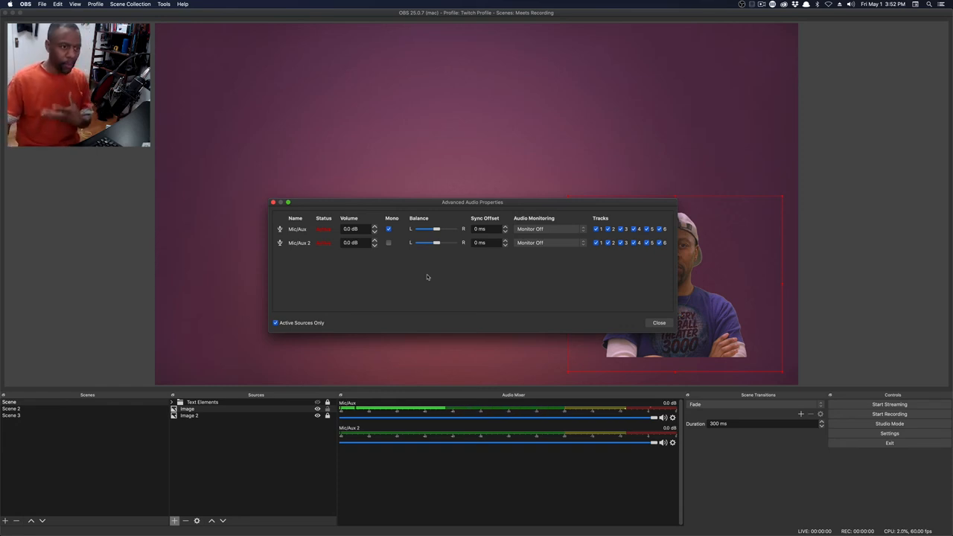
{"action": "mouse_move", "coordinate": [404, 306]}
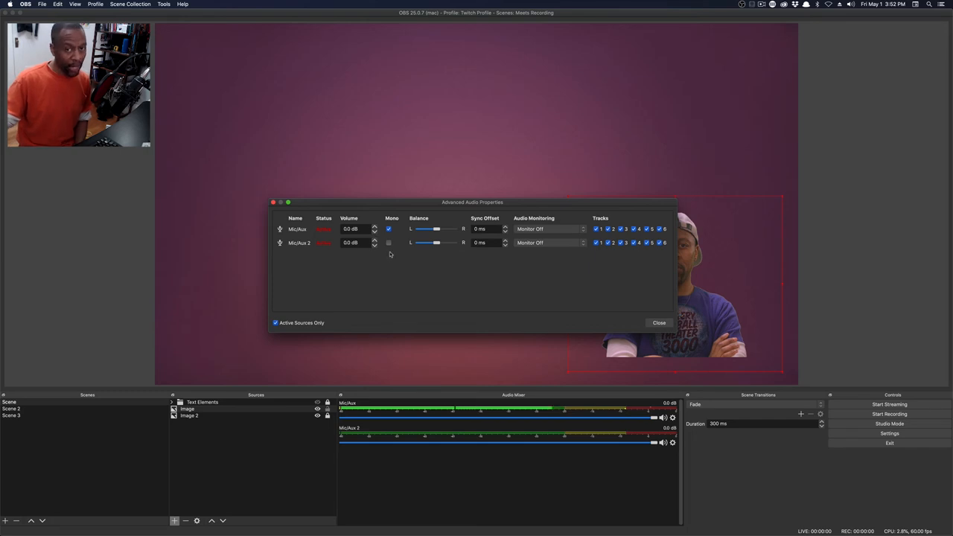
{"action": "mouse_move", "coordinate": [387, 278]}
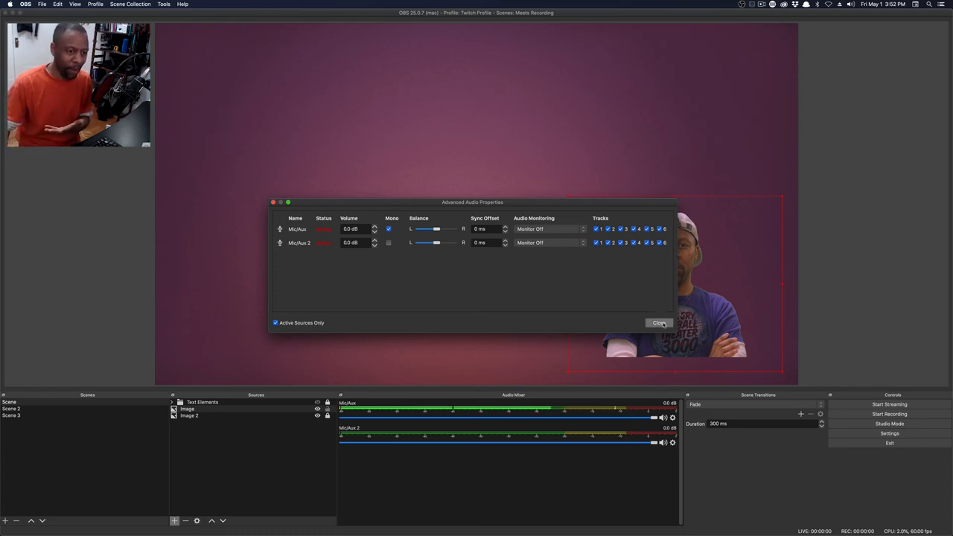
{"action": "left_click", "coordinate": [657, 323]}
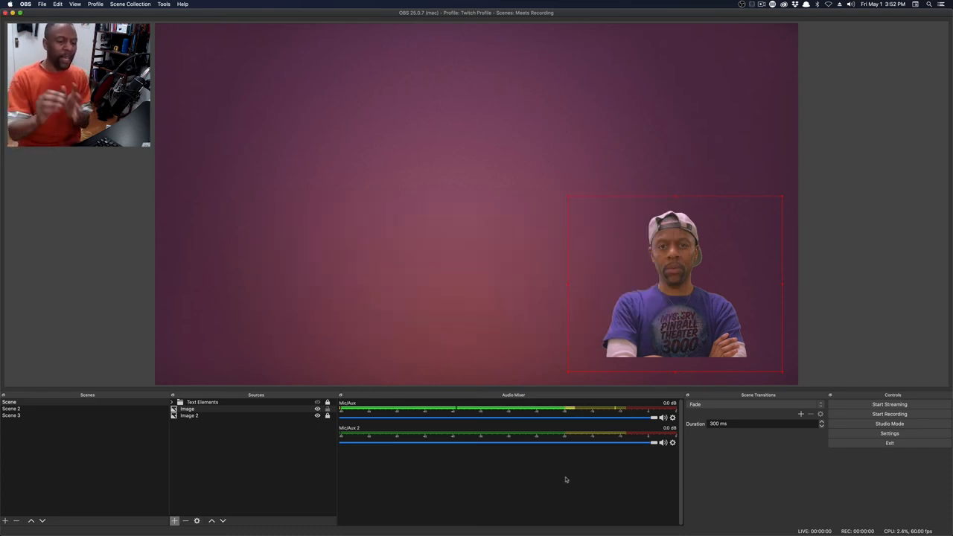